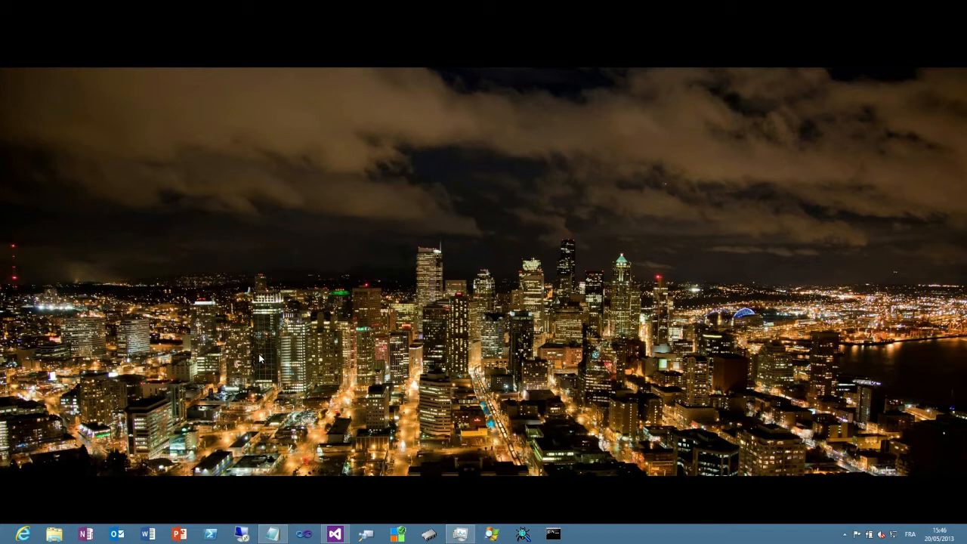
pyautogui.moveTo(423, 417)
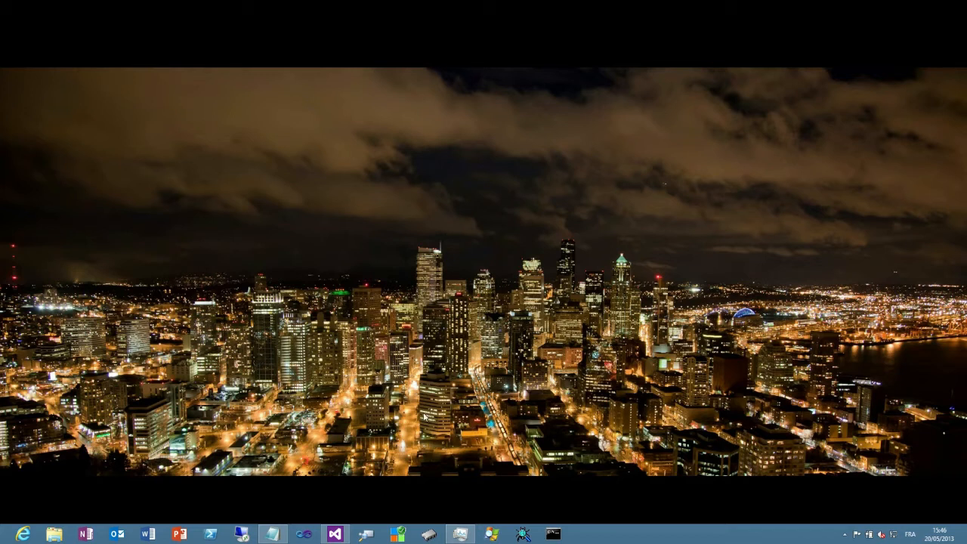
# - Bring up Task Manager's process list and reach View > Status values for showing suspended status
pyautogui.click(459, 535)
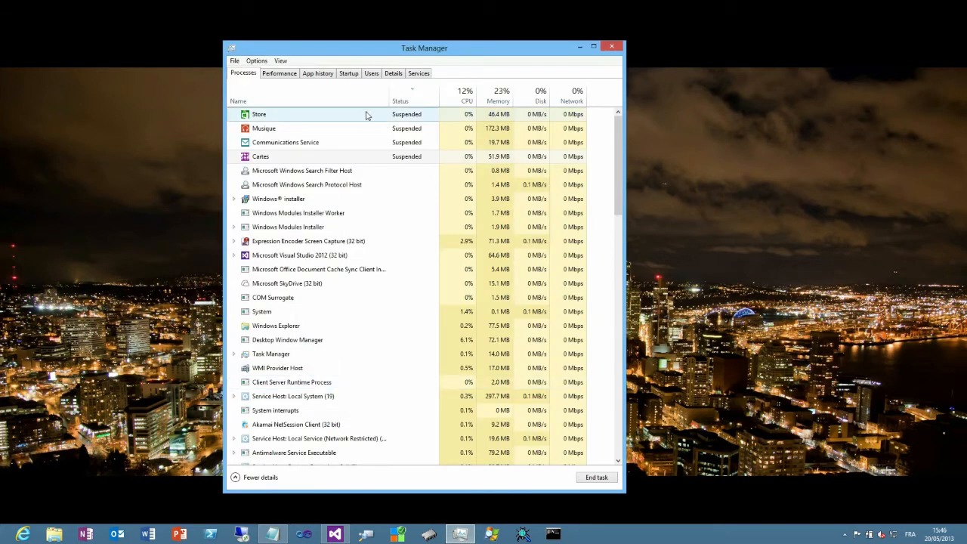
pyautogui.click(286, 142)
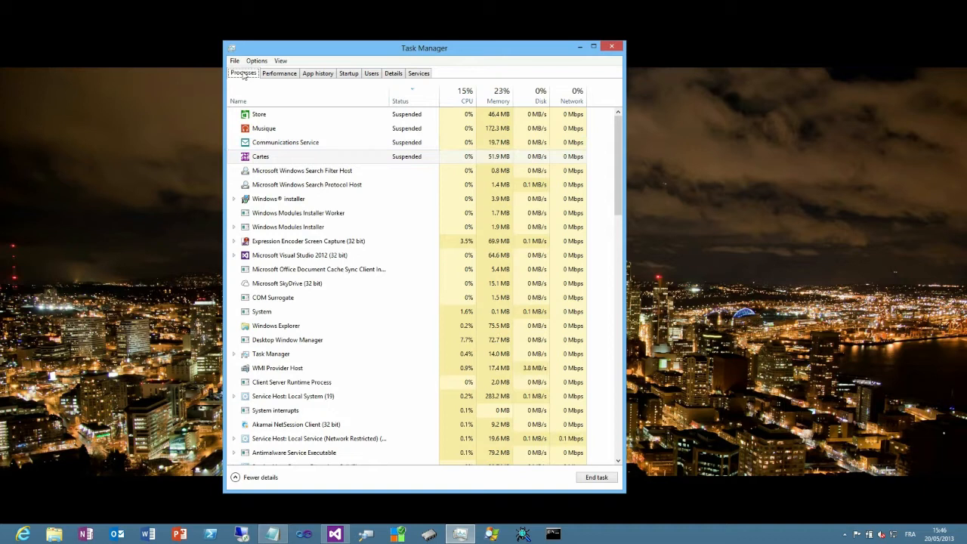
pyautogui.moveTo(242, 78)
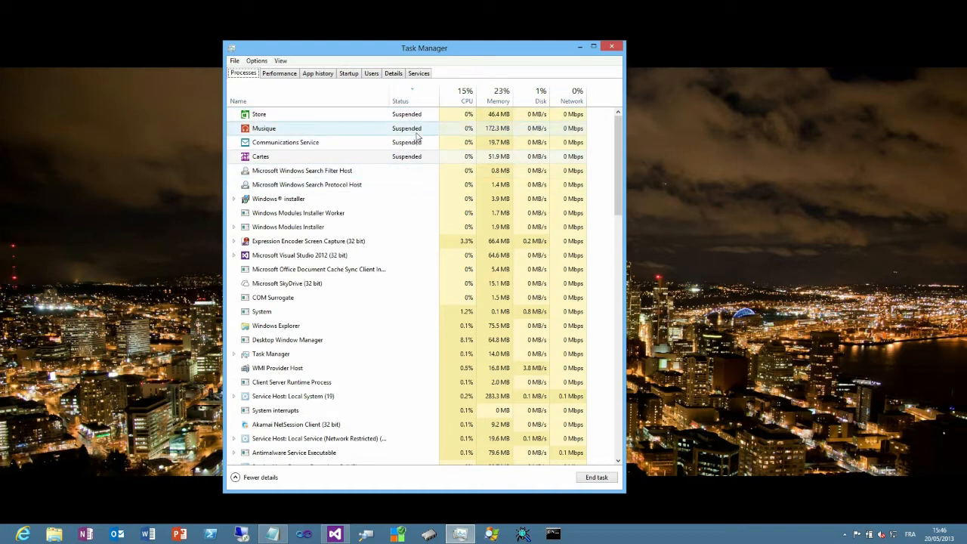
pyautogui.moveTo(405, 125)
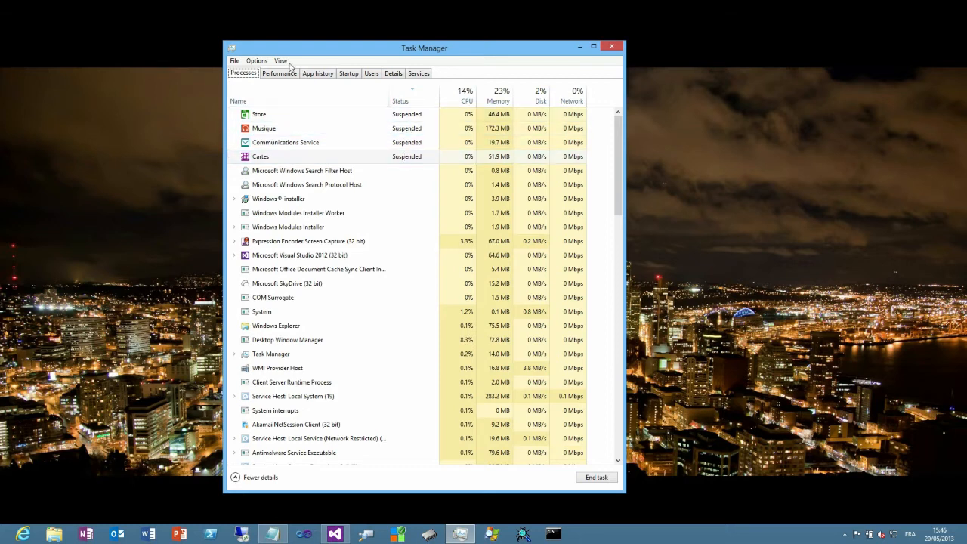
pyautogui.click(281, 60)
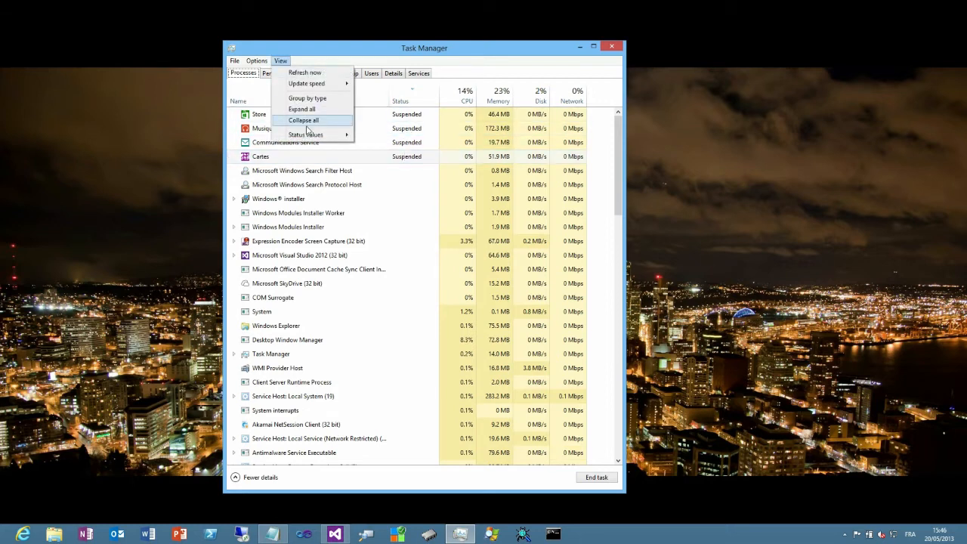
pyautogui.click(305, 134)
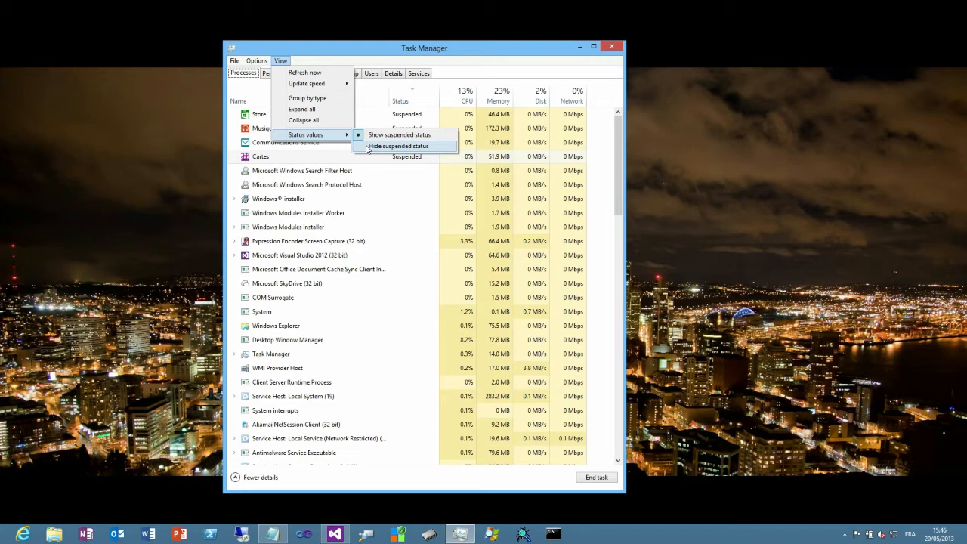
pyautogui.moveTo(399, 135)
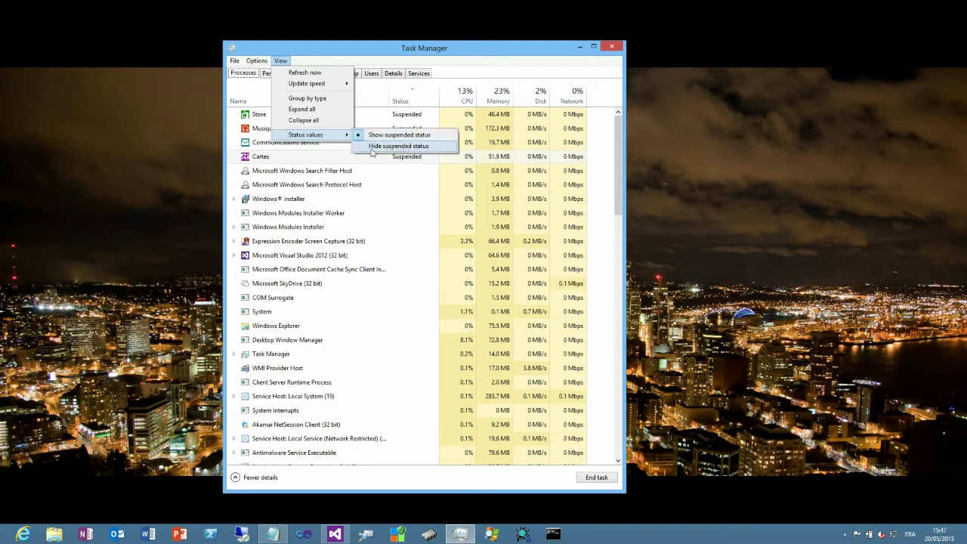
pyautogui.moveTo(399, 145)
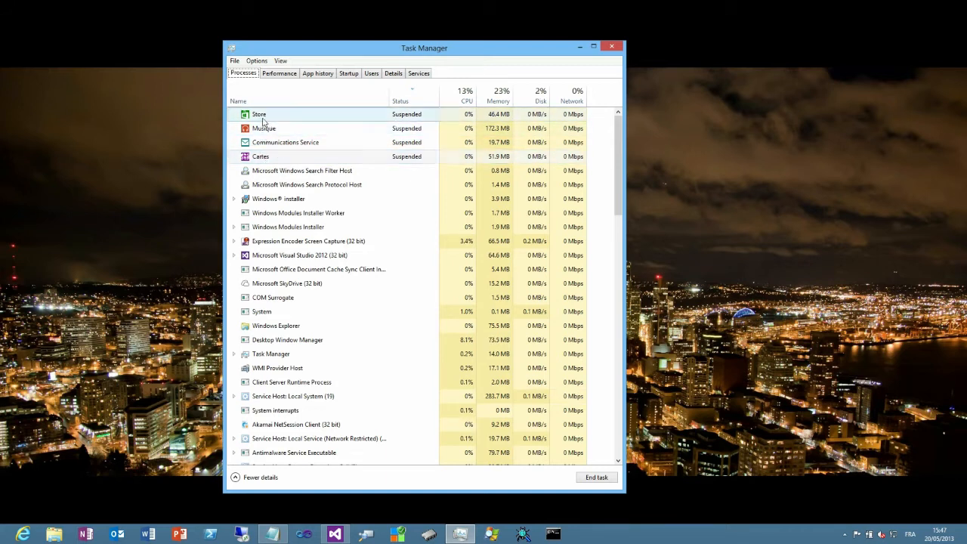
pyautogui.click(260, 155)
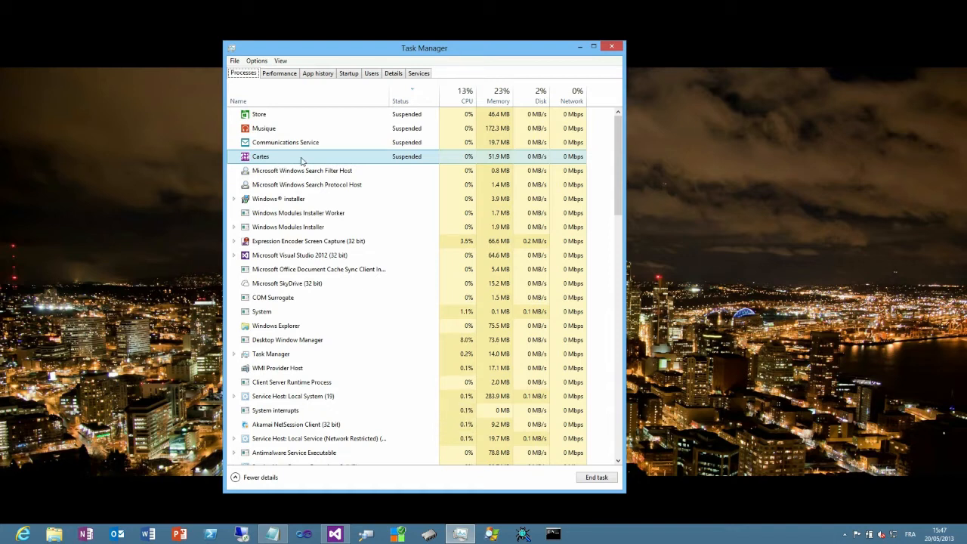
pyautogui.moveTo(260, 161)
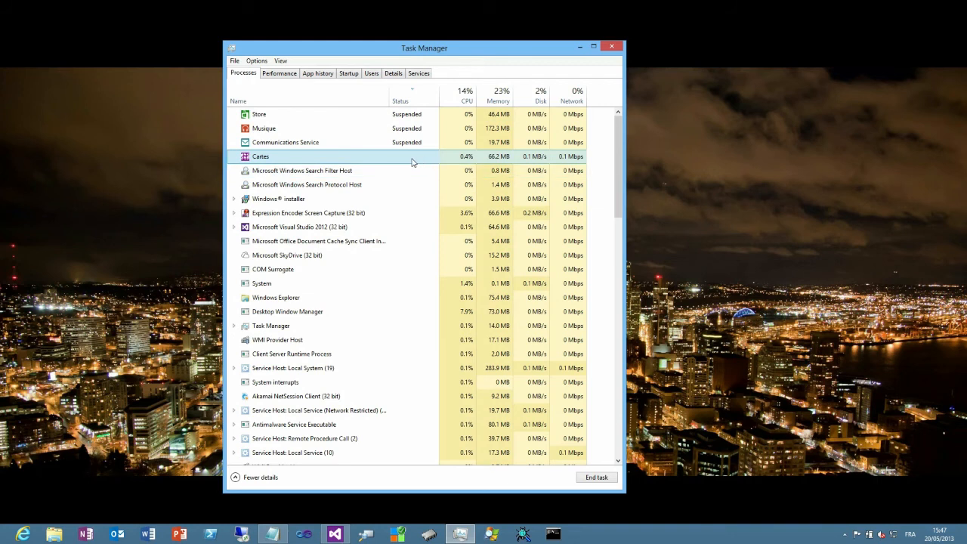
pyautogui.moveTo(402, 164)
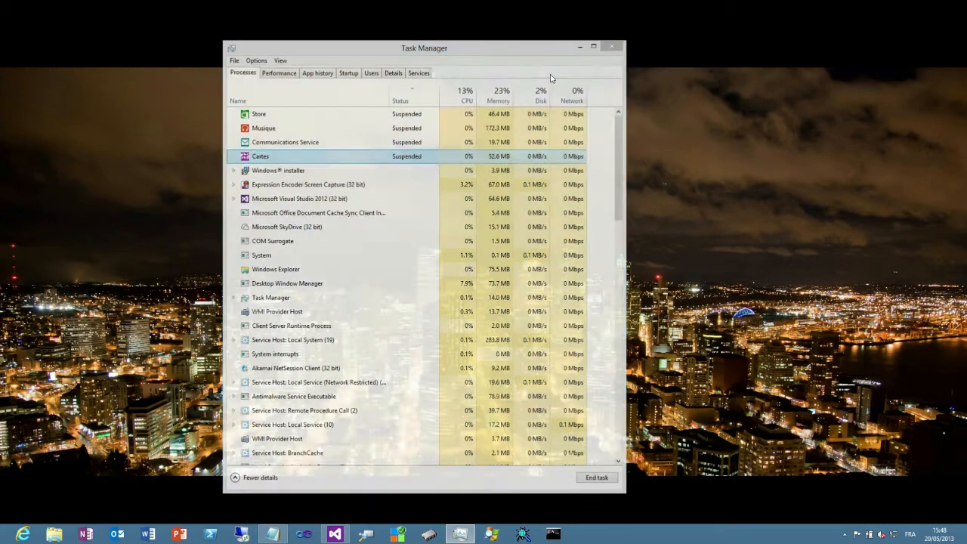
# - Show App.xaml.cs in Visual Studio and highlight the Suspending += OnSuspending subscription in the App constructor
pyautogui.click(335, 535)
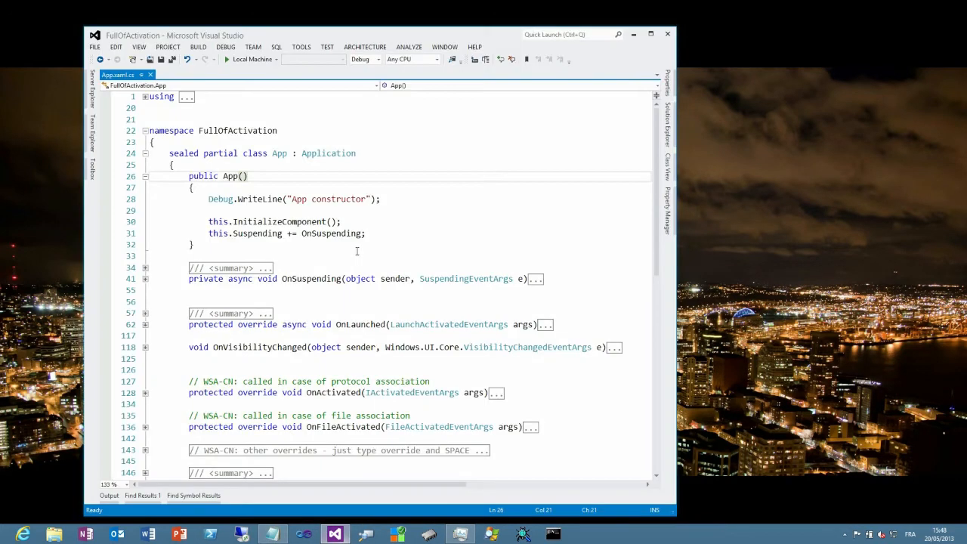
pyautogui.moveTo(325, 232)
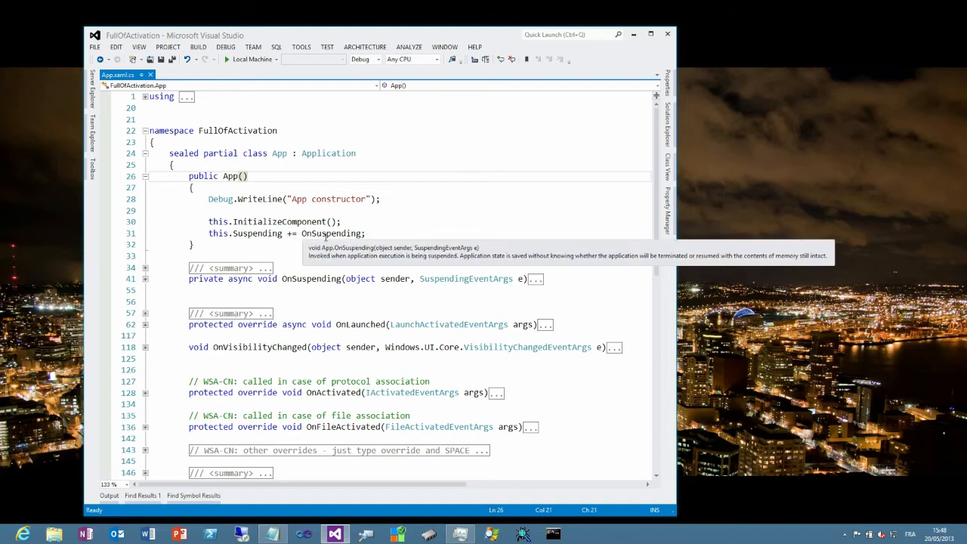
pyautogui.click(248, 176)
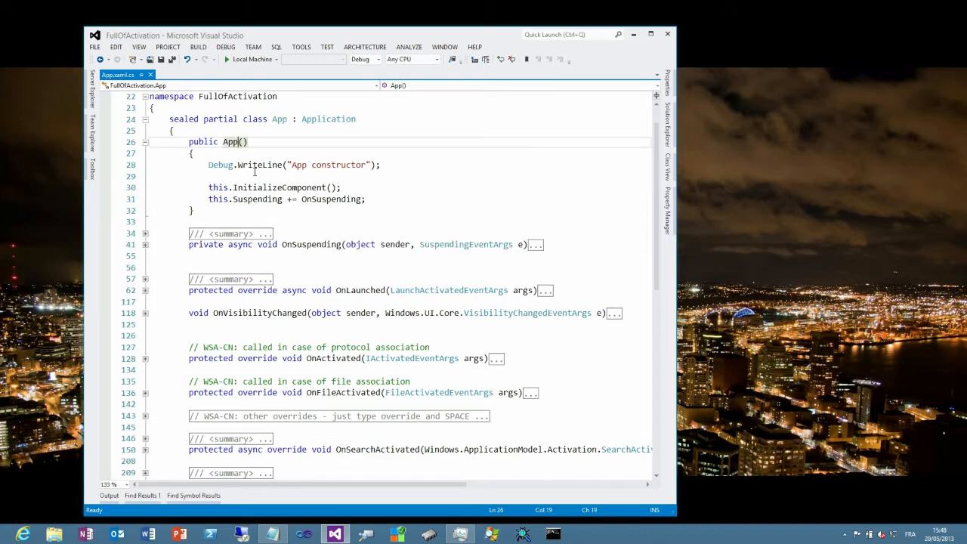
pyautogui.moveTo(284, 199)
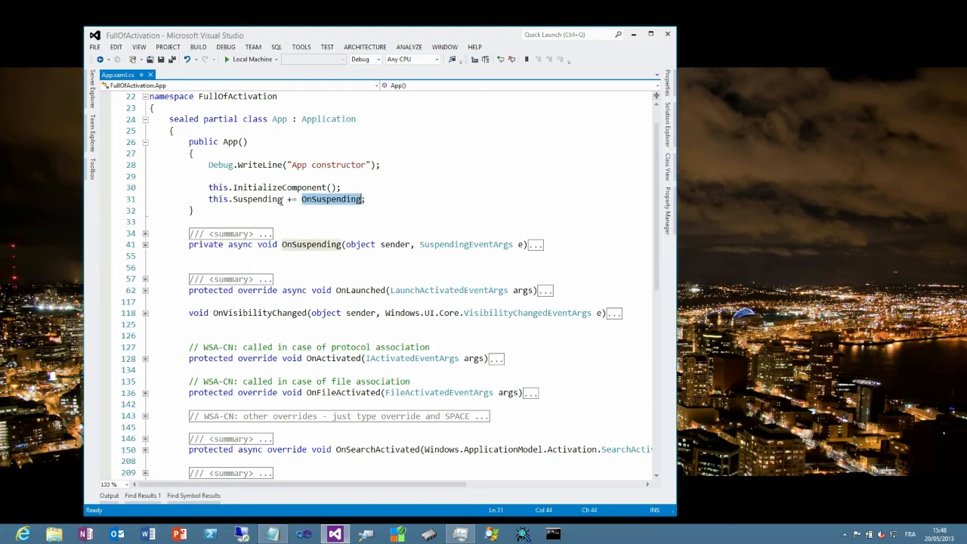
pyautogui.click(257, 199)
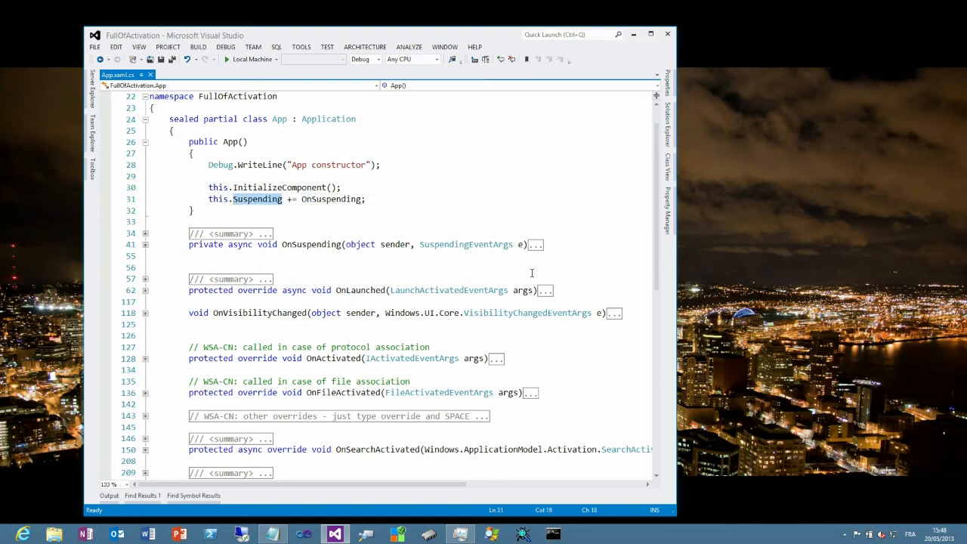
pyautogui.moveTo(535, 245)
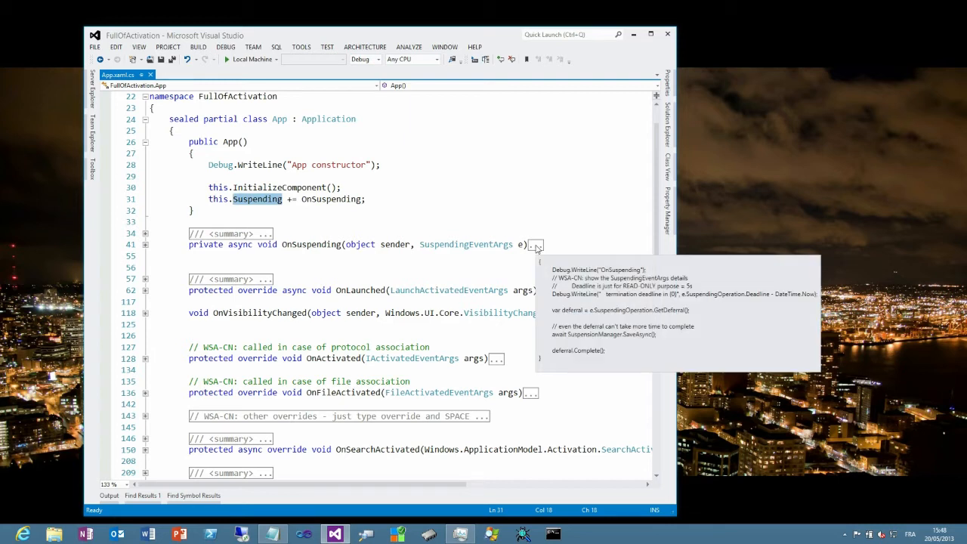
# - Expand the collapsed OnSuspending handler to show its deferral, SaveAsync and Complete calls
pyautogui.click(535, 245)
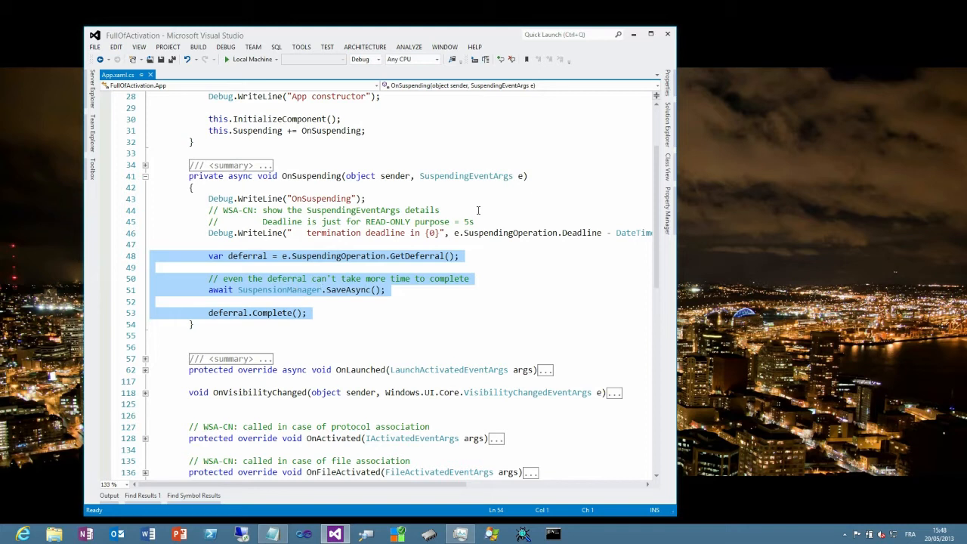
pyautogui.moveTo(474, 192)
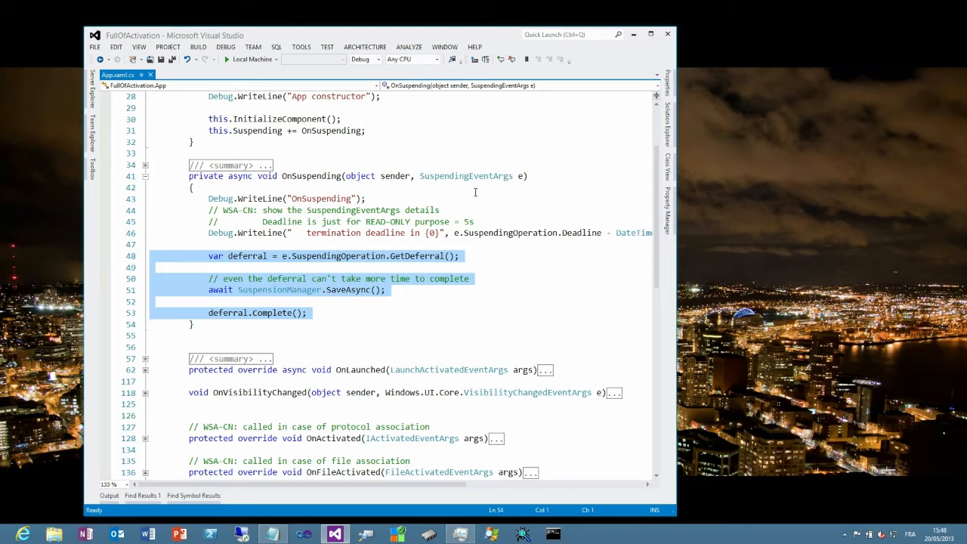
pyautogui.moveTo(465, 175)
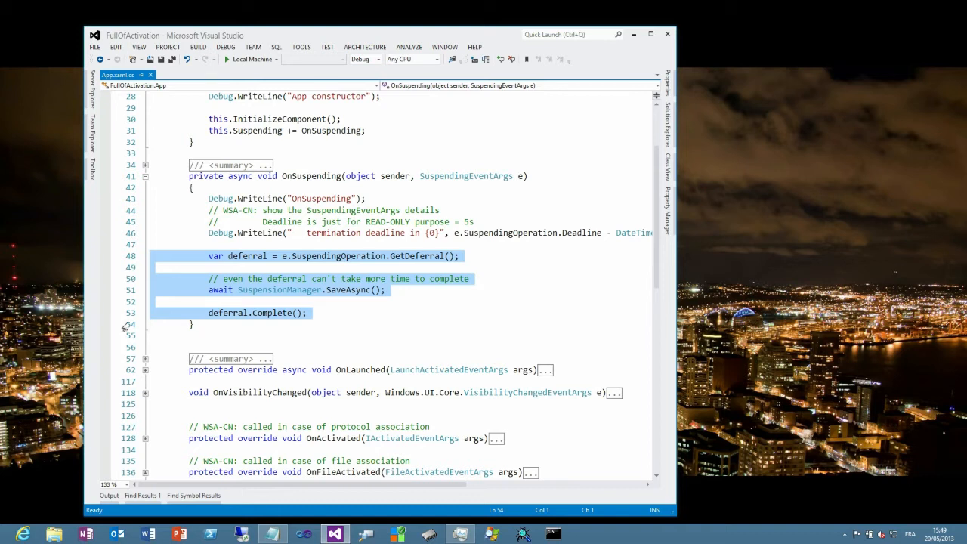
pyautogui.doubleClick(265, 290)
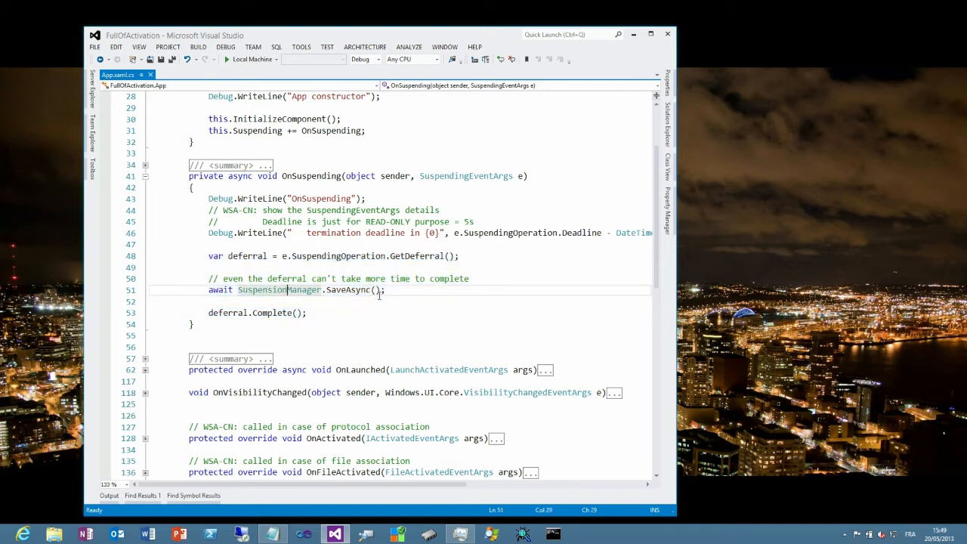
pyautogui.moveTo(285, 290)
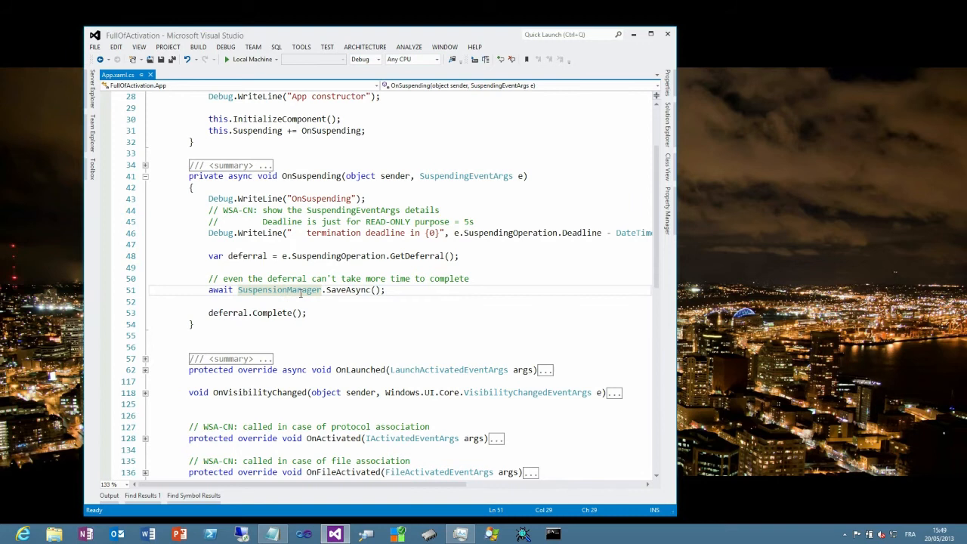
pyautogui.moveTo(347, 290)
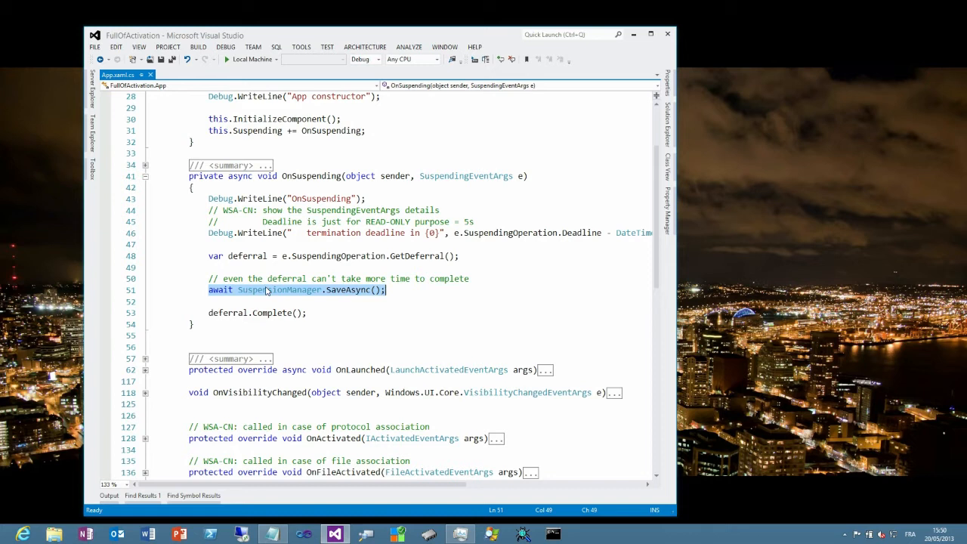
pyautogui.moveTo(348, 299)
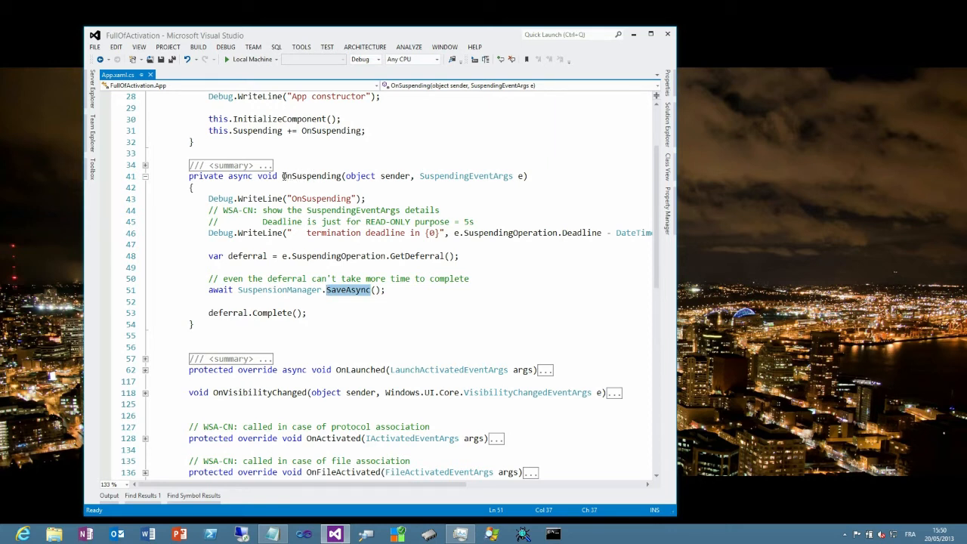
pyautogui.click(312, 175)
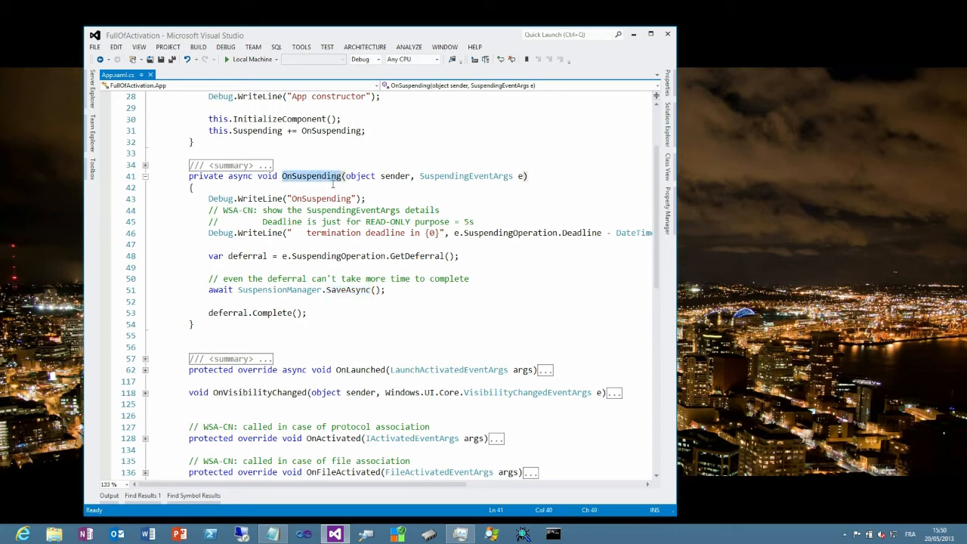
pyautogui.moveTo(330, 130)
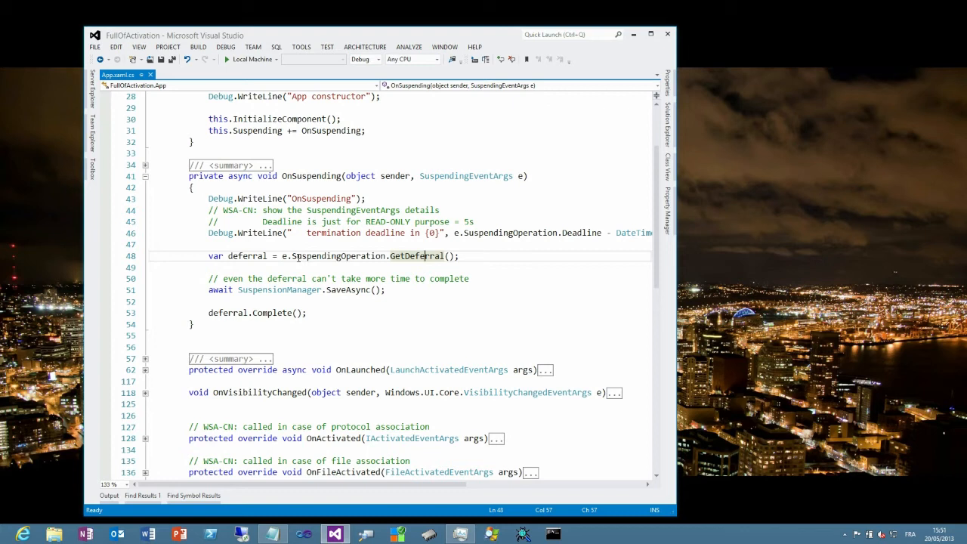
pyautogui.doubleClick(335, 255)
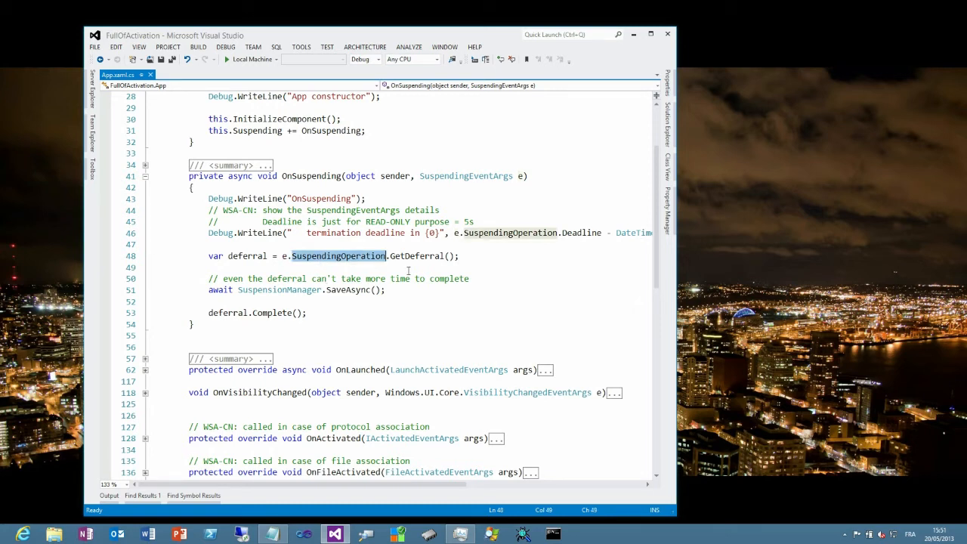
pyautogui.doubleClick(426, 255)
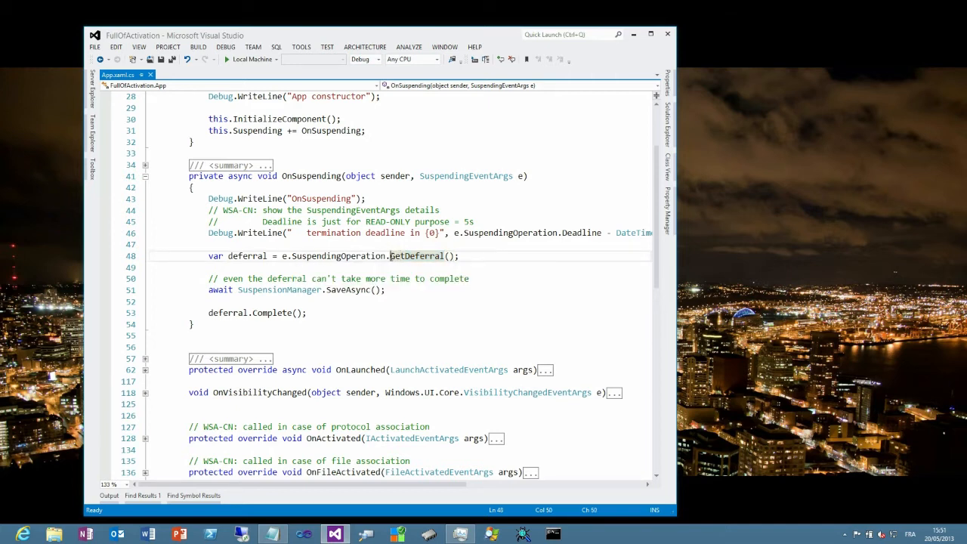
pyautogui.doubleClick(415, 255)
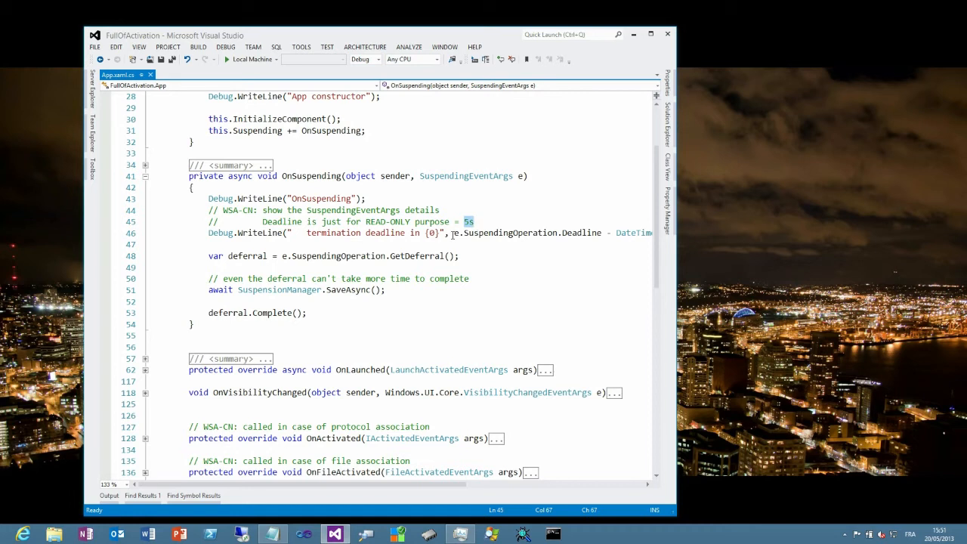
pyautogui.moveTo(460, 243)
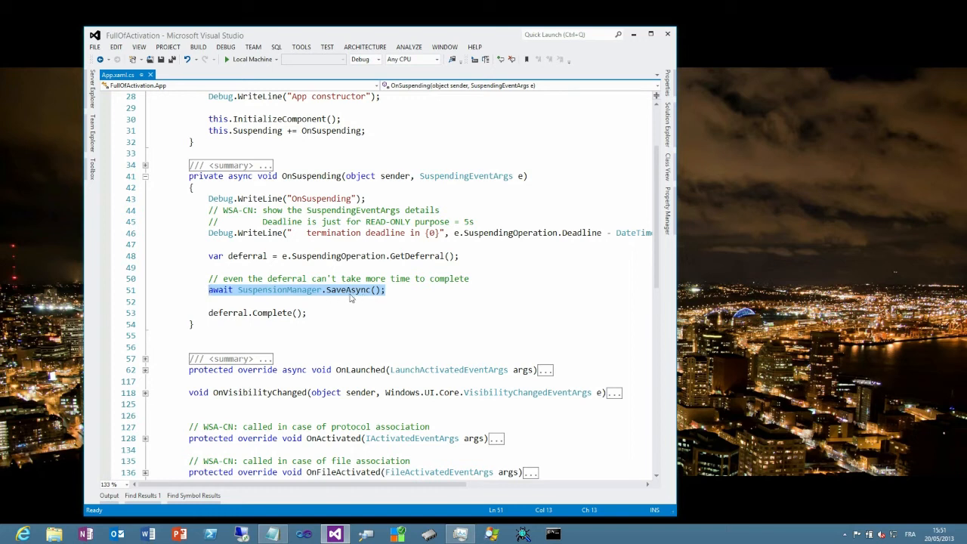
pyautogui.doubleClick(272, 313)
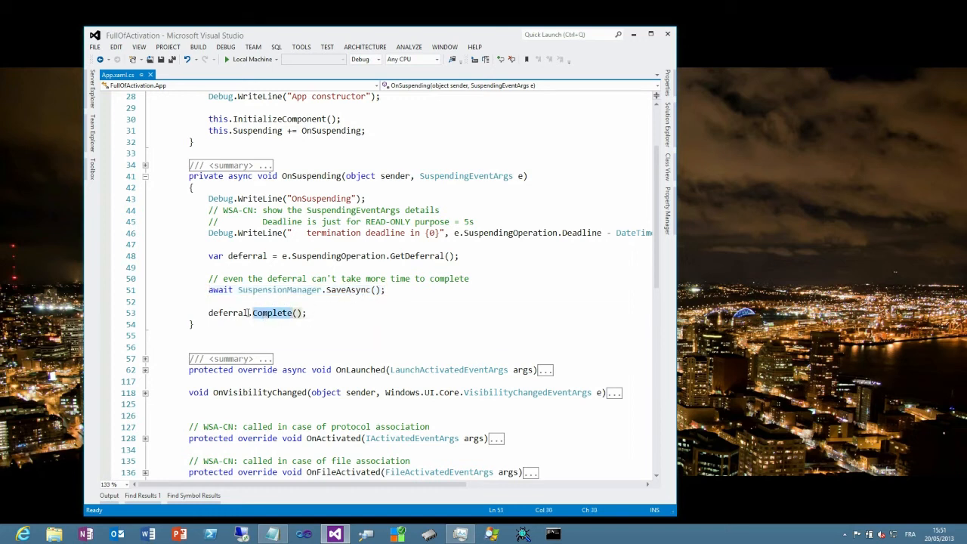
pyautogui.moveTo(227, 313)
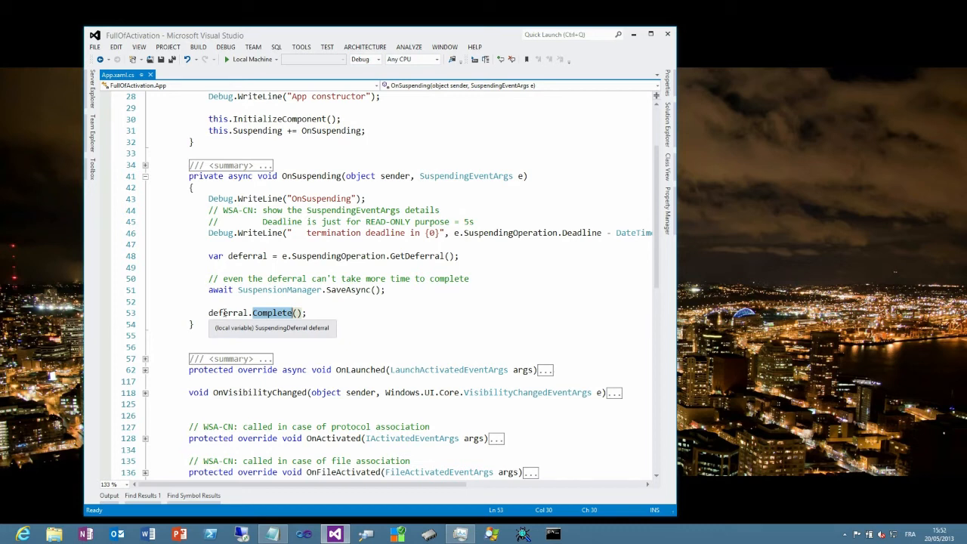
pyautogui.moveTo(285, 295)
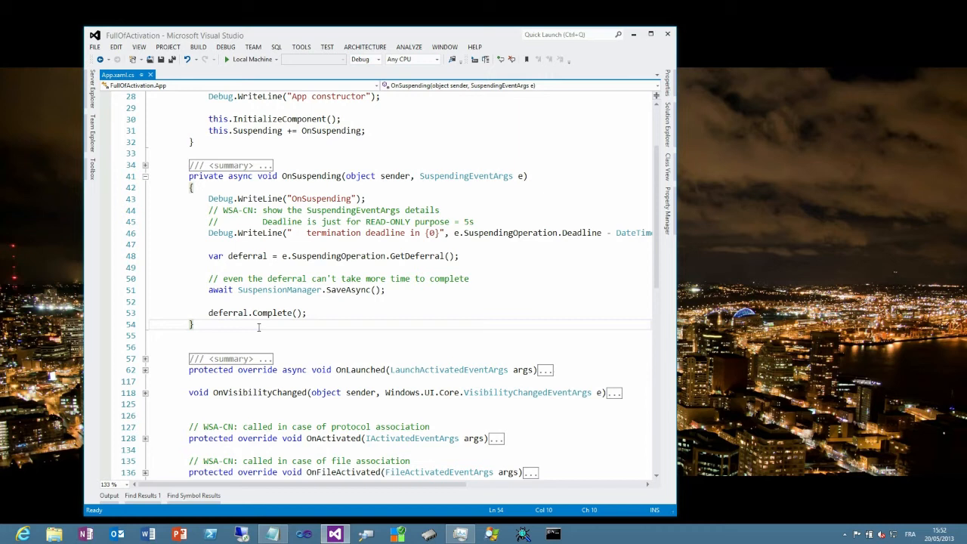
pyautogui.doubleClick(257, 130)
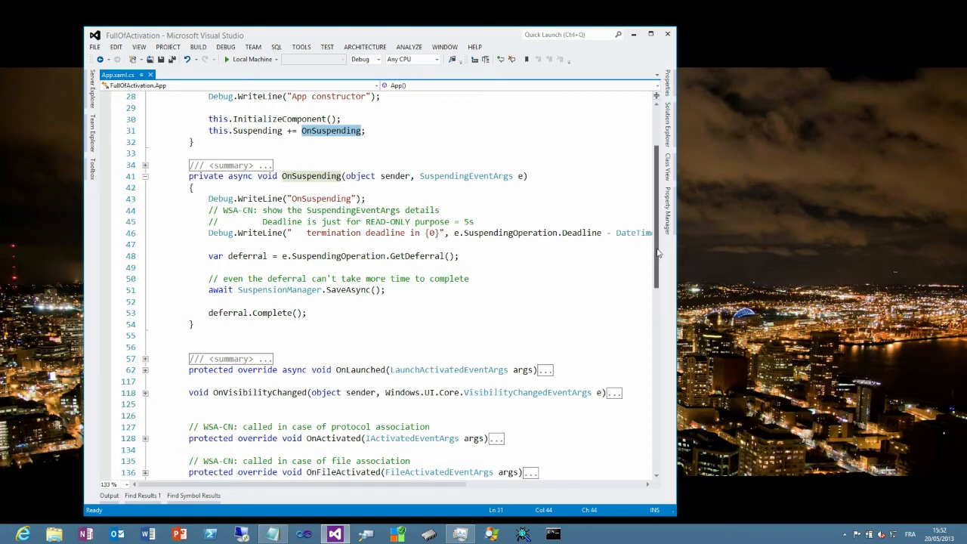
# - Expand the OnLaunched method body and scroll through its state-restoring code
pyautogui.scroll(-3)
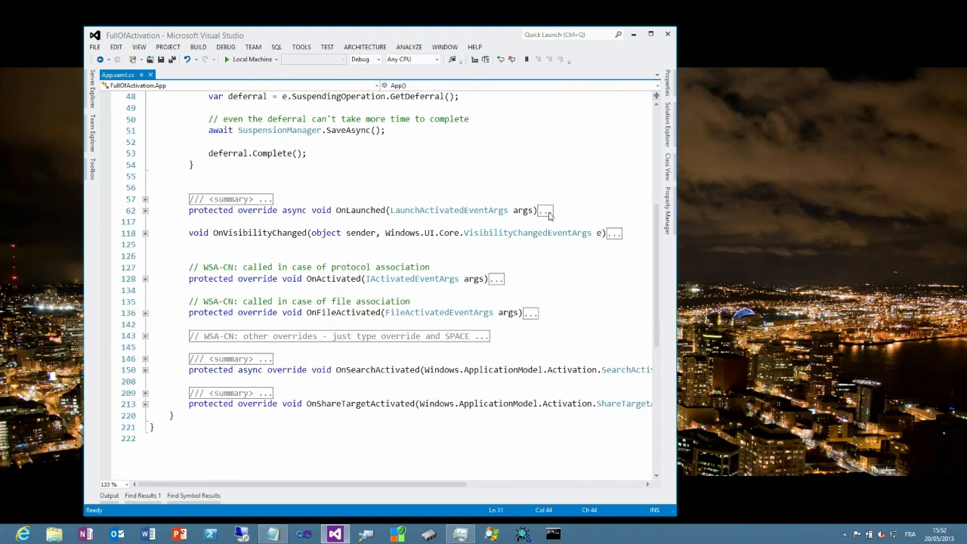
pyautogui.click(544, 210)
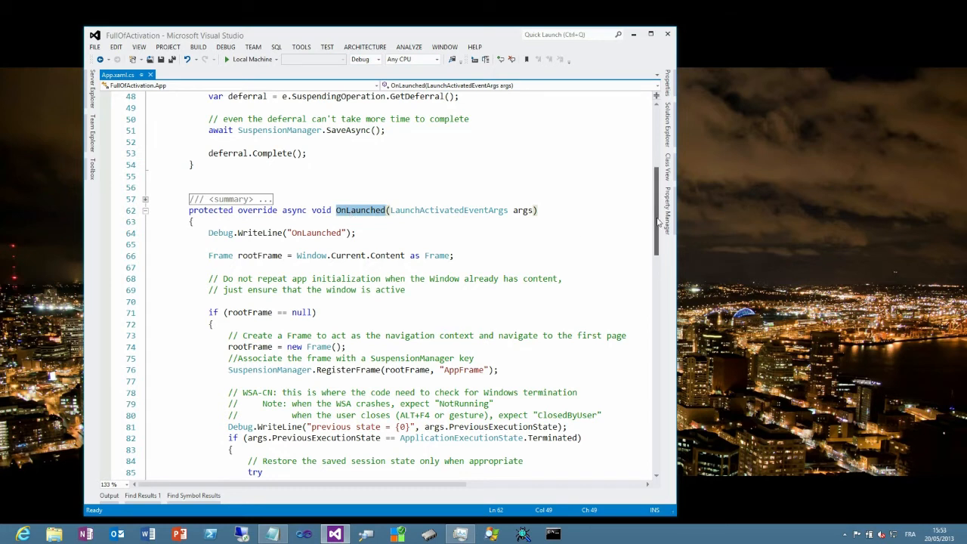
pyautogui.scroll(-3)
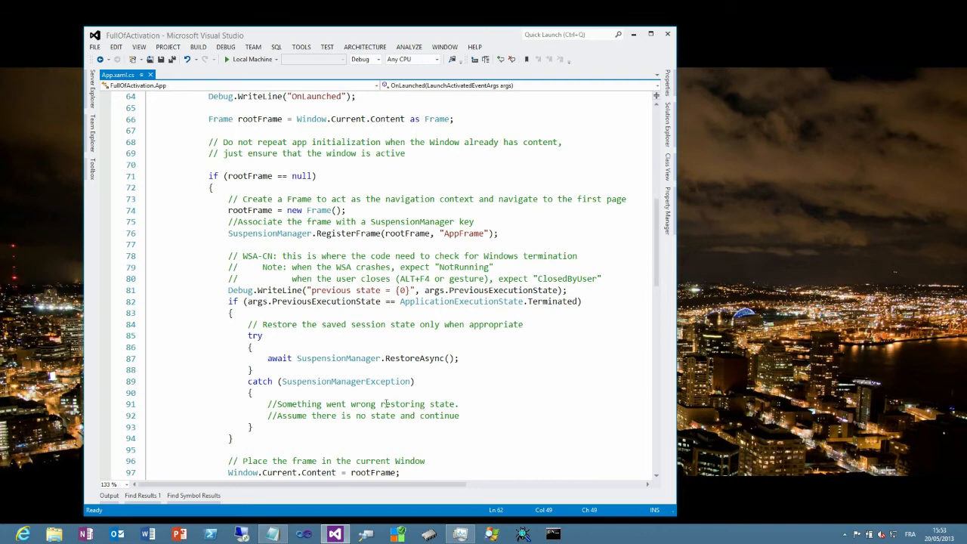
pyautogui.scroll(-3)
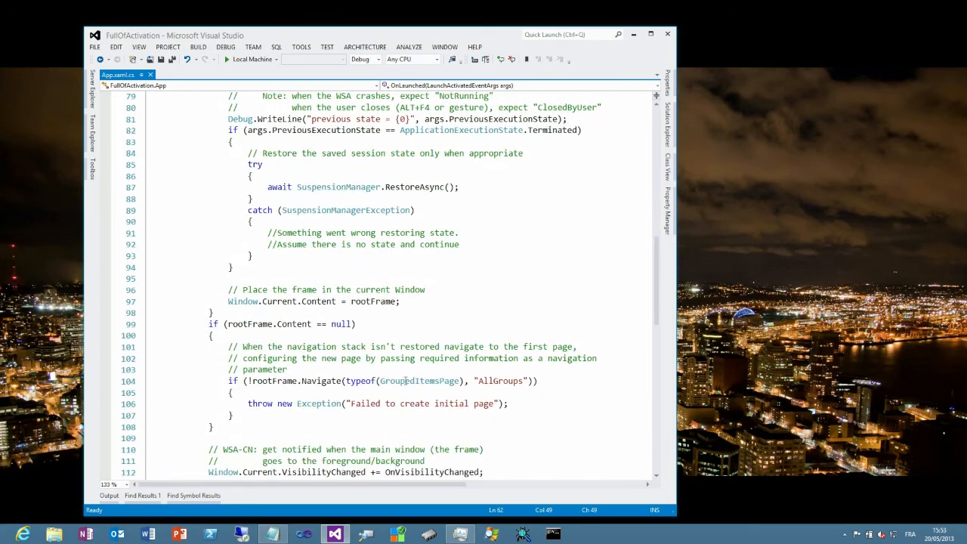
# - Highlight the rootFrame references in the navigation check and the Window.Current.Content assignment
pyautogui.doubleClick(420, 381)
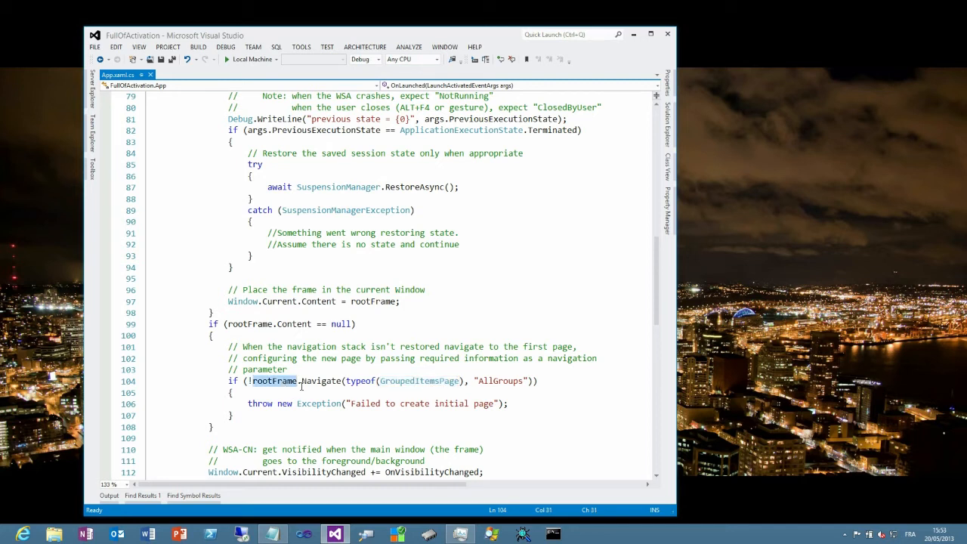
pyautogui.moveTo(242, 301)
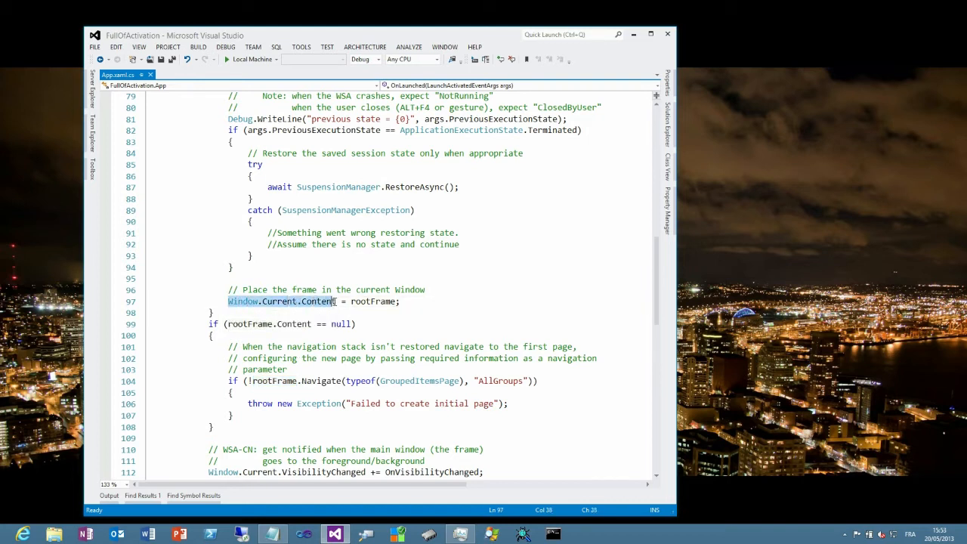
pyautogui.click(309, 300)
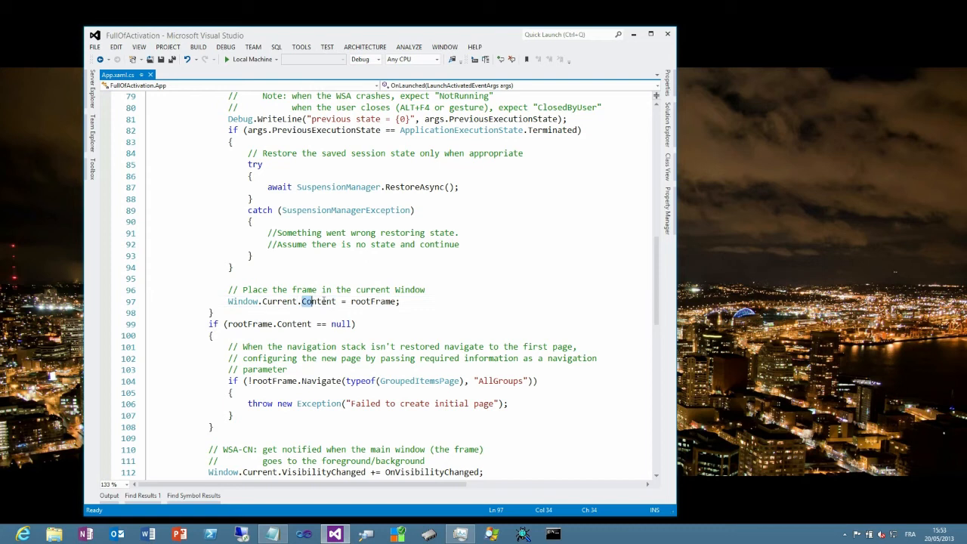
pyautogui.doubleClick(372, 303)
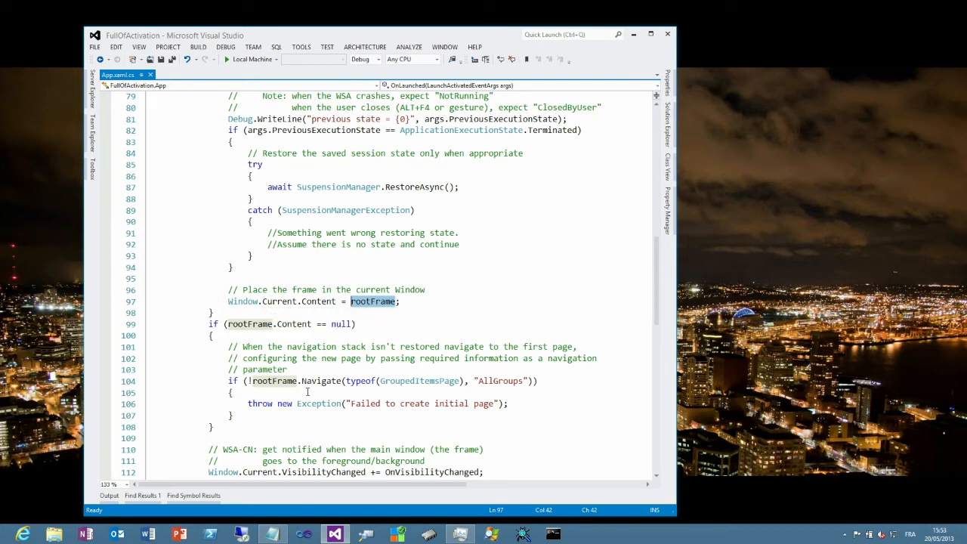
pyautogui.scroll(-3)
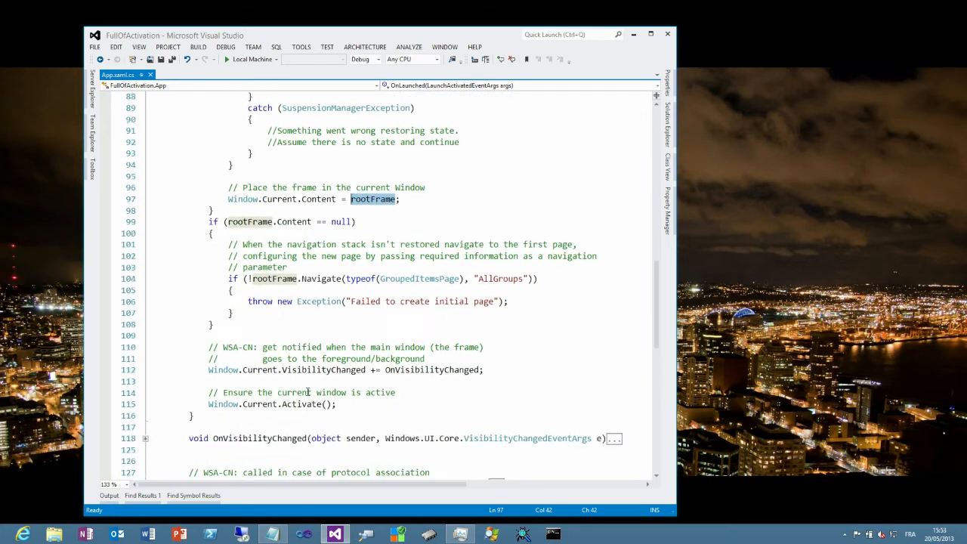
# - Highlight the VisibilityChanged subscription and Activate call, then expand the OnVisibilityChanged logging handler
pyautogui.scroll(-3)
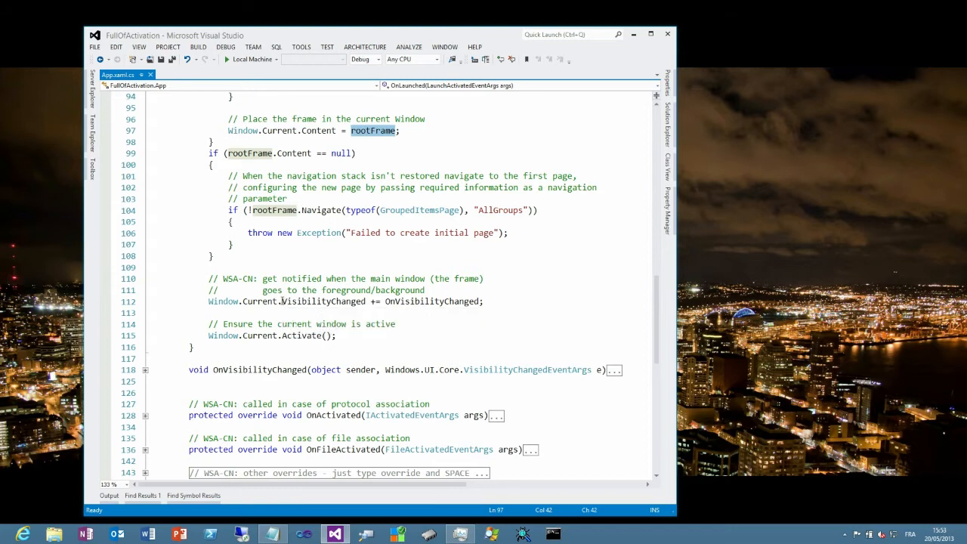
pyautogui.doubleClick(323, 301)
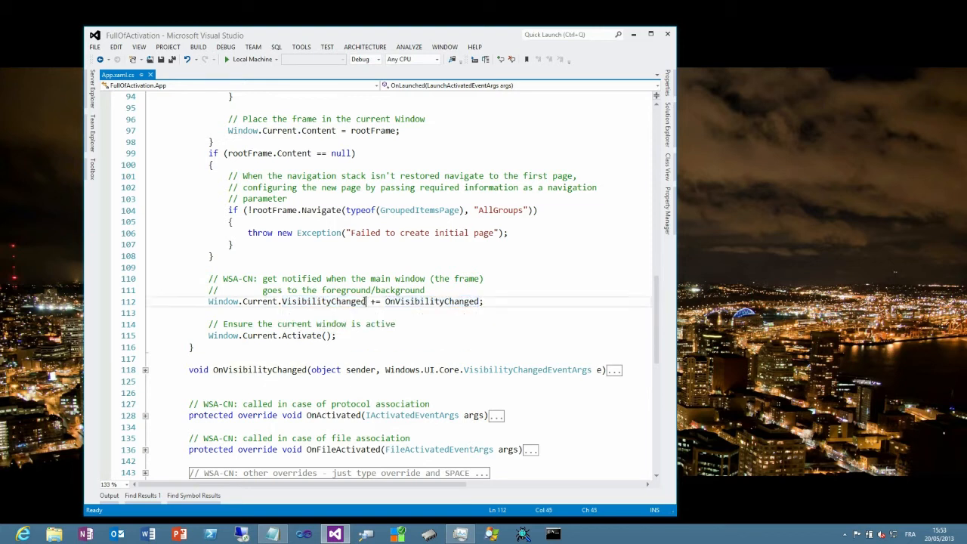
pyautogui.doubleClick(323, 301)
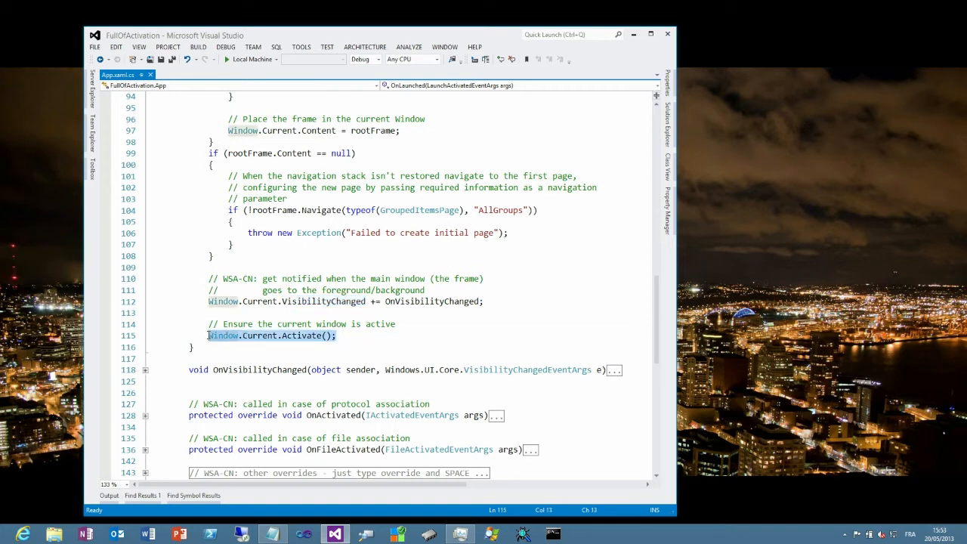
pyautogui.click(420, 210)
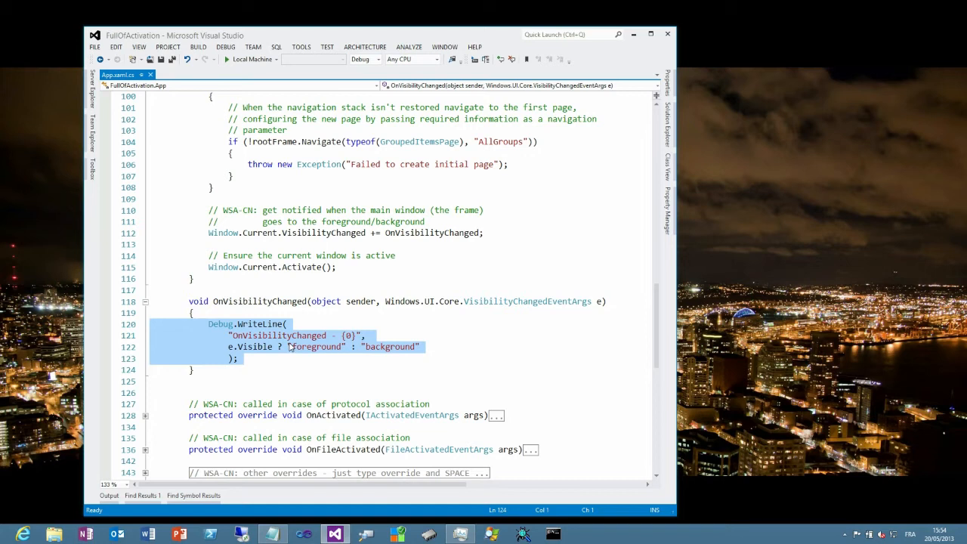
pyautogui.click(257, 346)
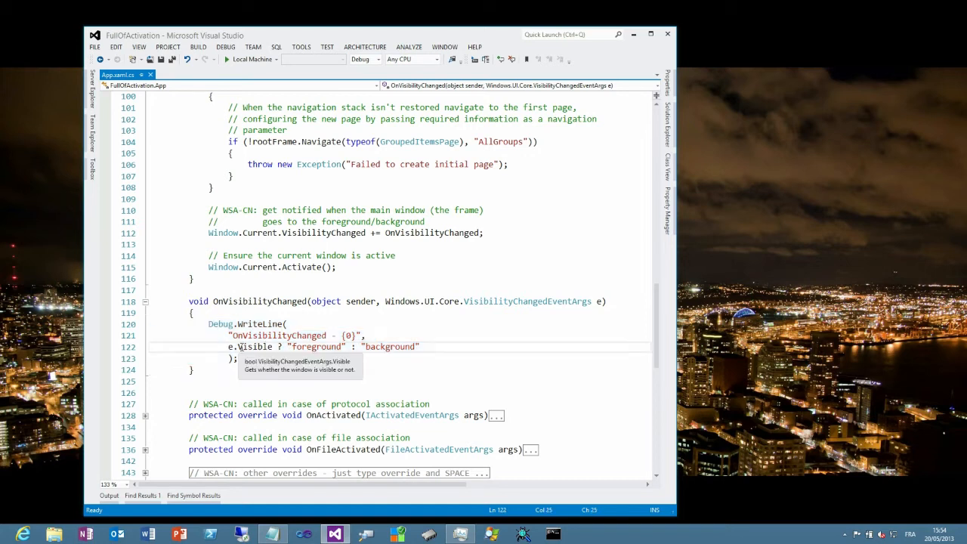
pyautogui.doubleClick(255, 346)
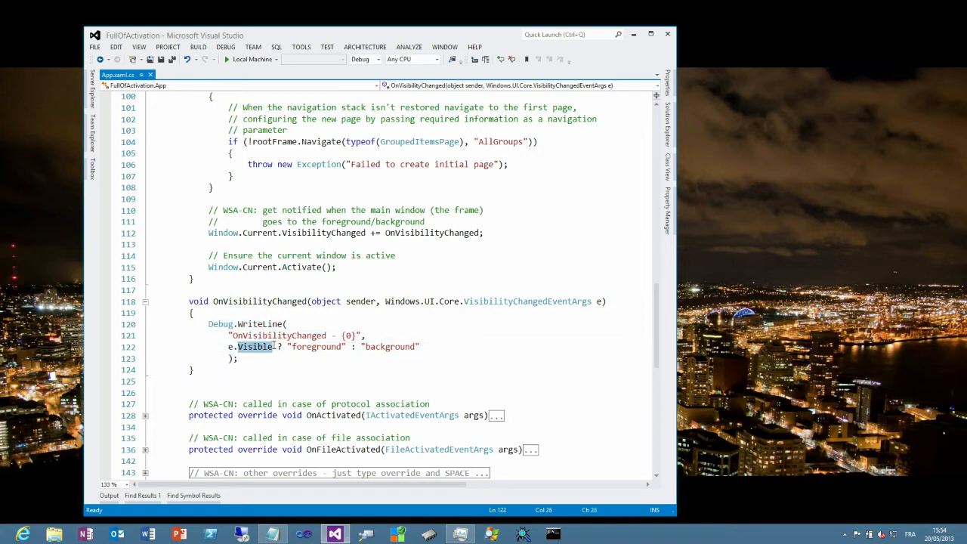
pyautogui.moveTo(522, 300)
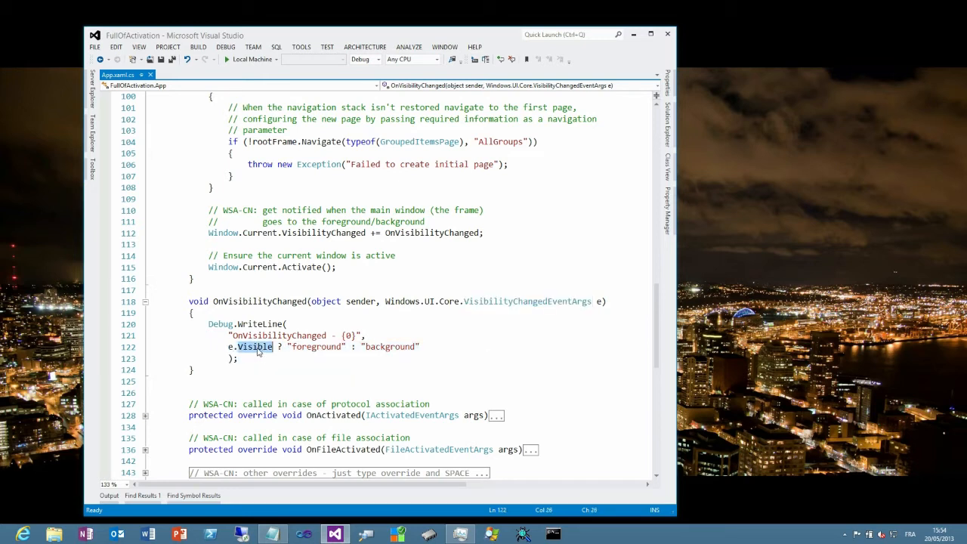
pyautogui.moveTo(318, 346)
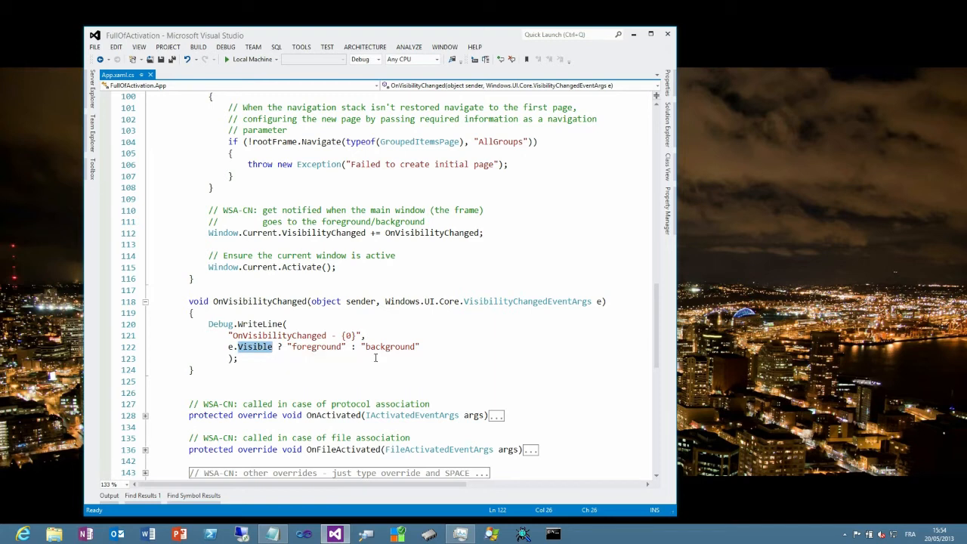
pyautogui.doubleClick(390, 346)
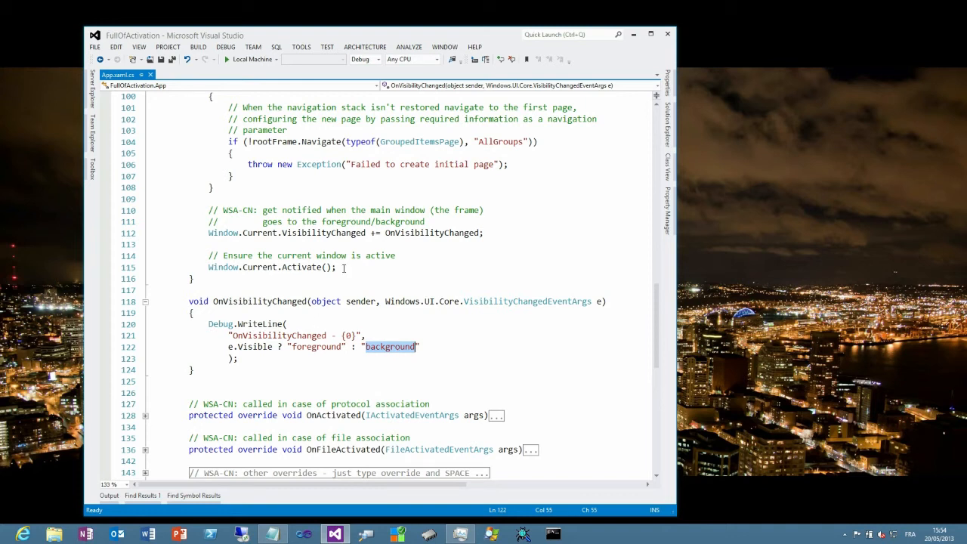
pyautogui.doubleClick(323, 233)
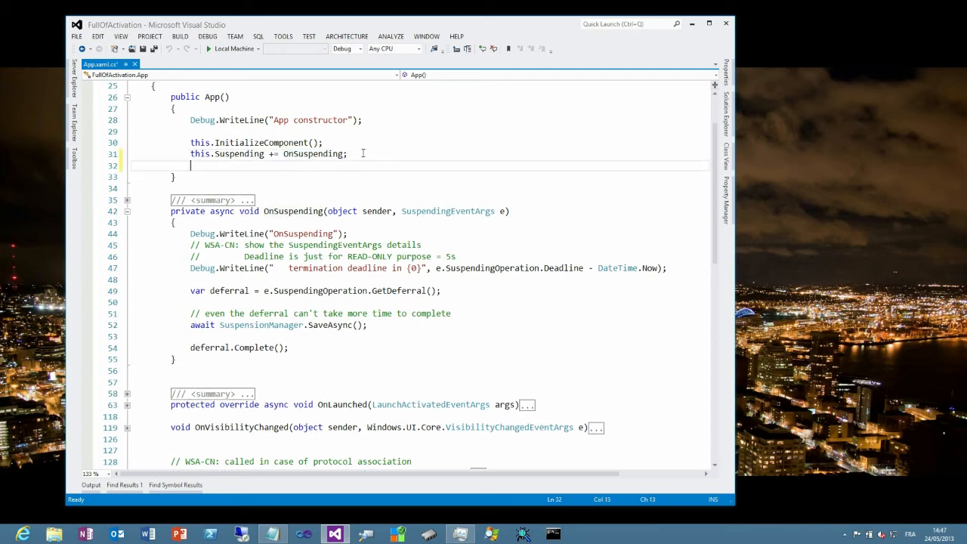
# - Add this.Resuming += OnResuming in the App constructor and generate the OnResuming handler
pyautogui.write('this')
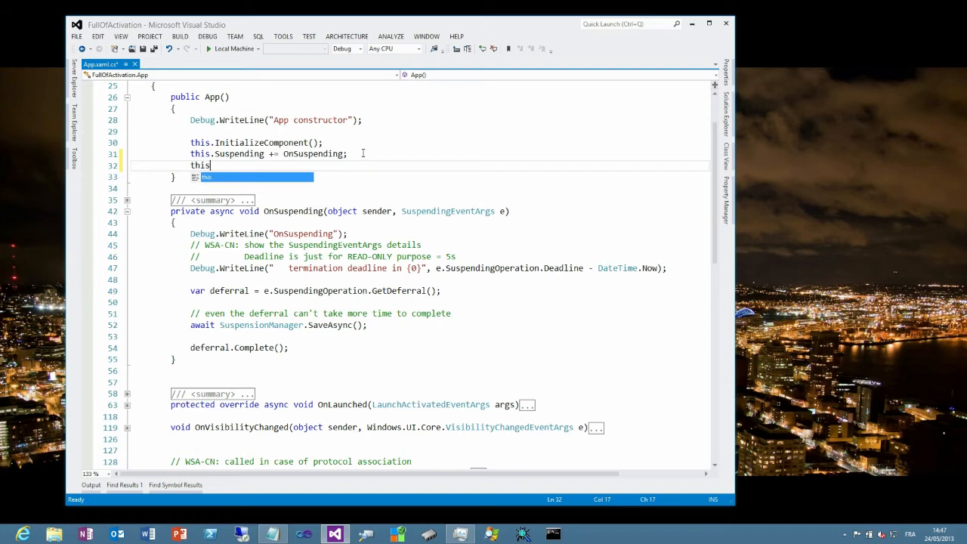
pyautogui.write('Res')
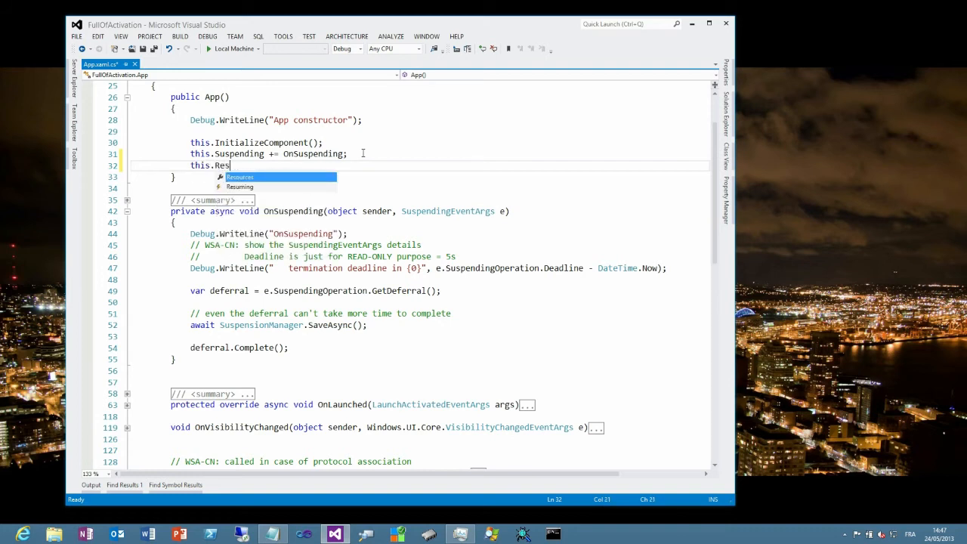
pyautogui.write('uming += App_Resuming;')
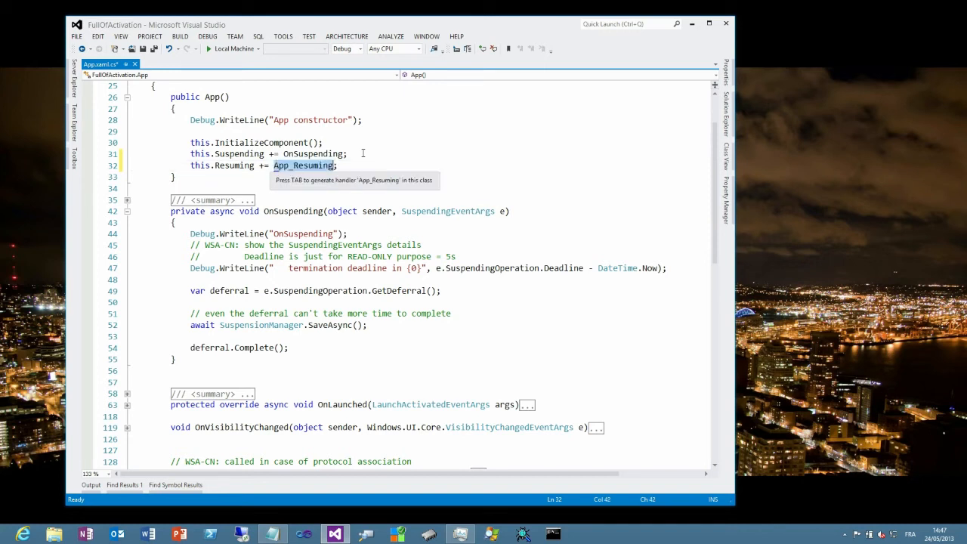
pyautogui.write('OnResum')
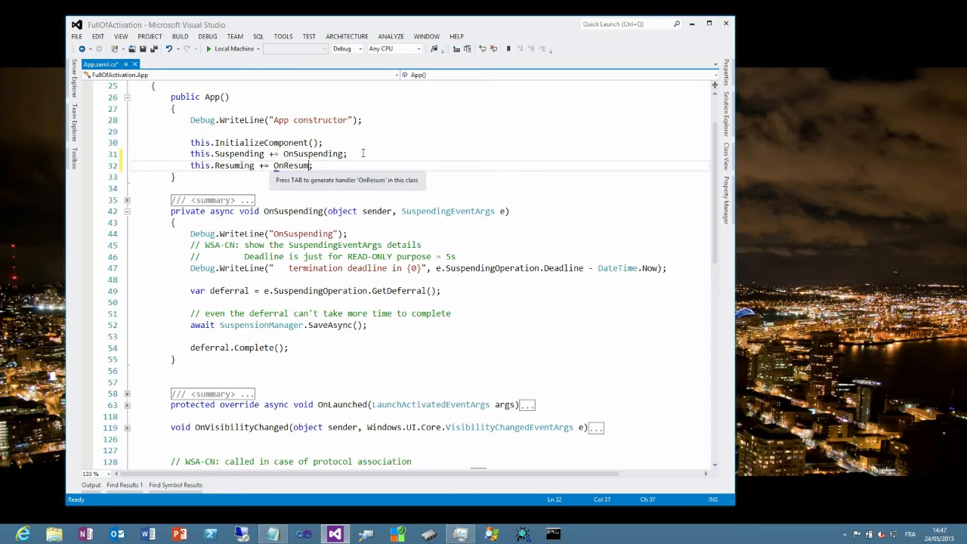
pyautogui.write('ing')
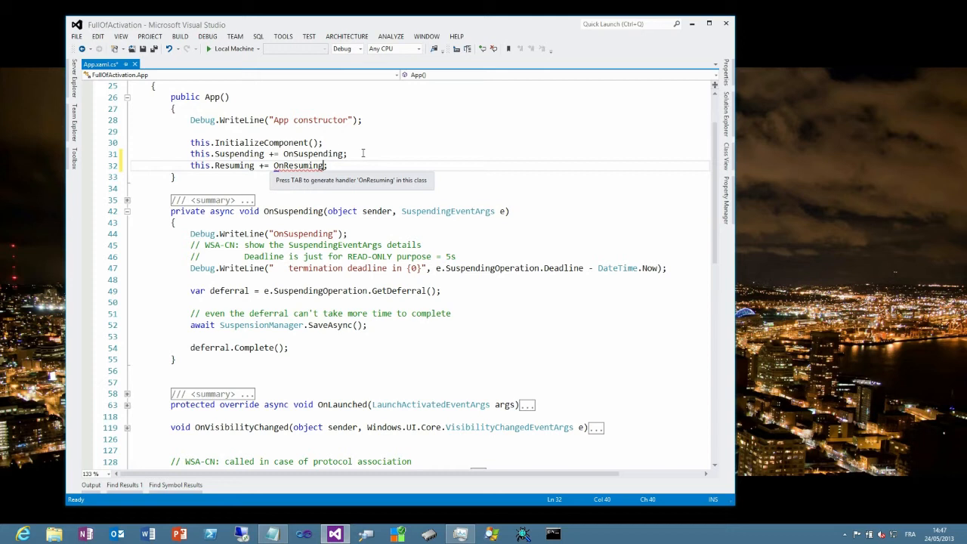
pyautogui.press('tab')
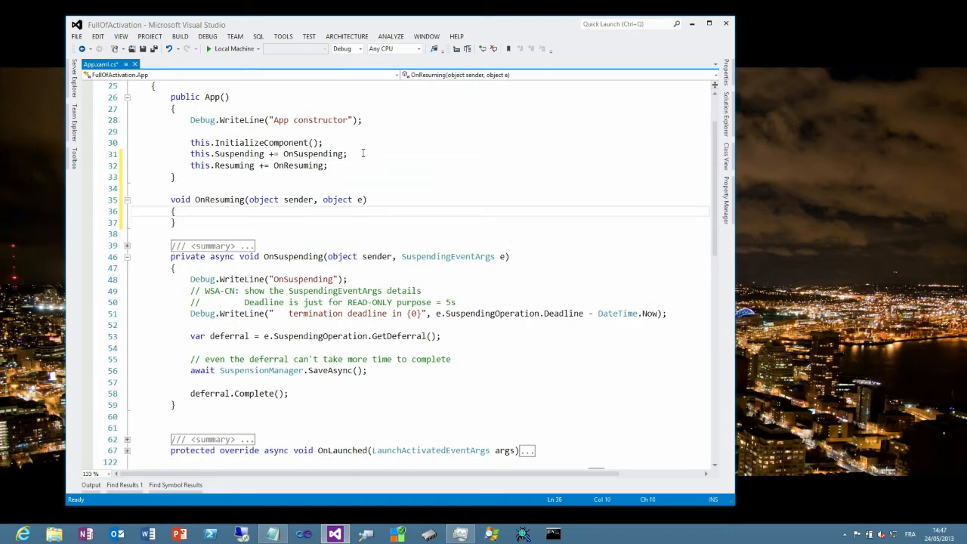
# - Write Debug.WriteLine("OnResuming"); inside the new OnResuming handler
pyautogui.write('Debug.')
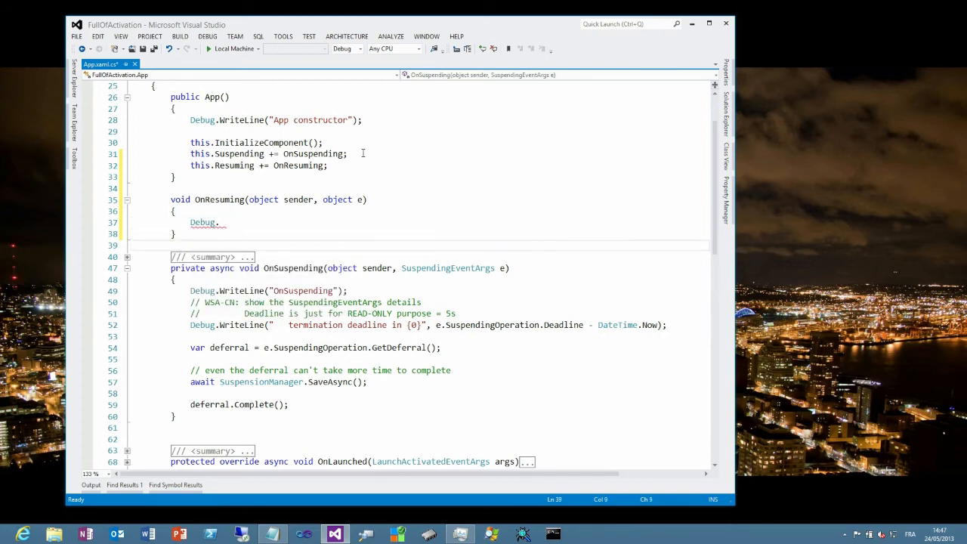
pyautogui.write('W')
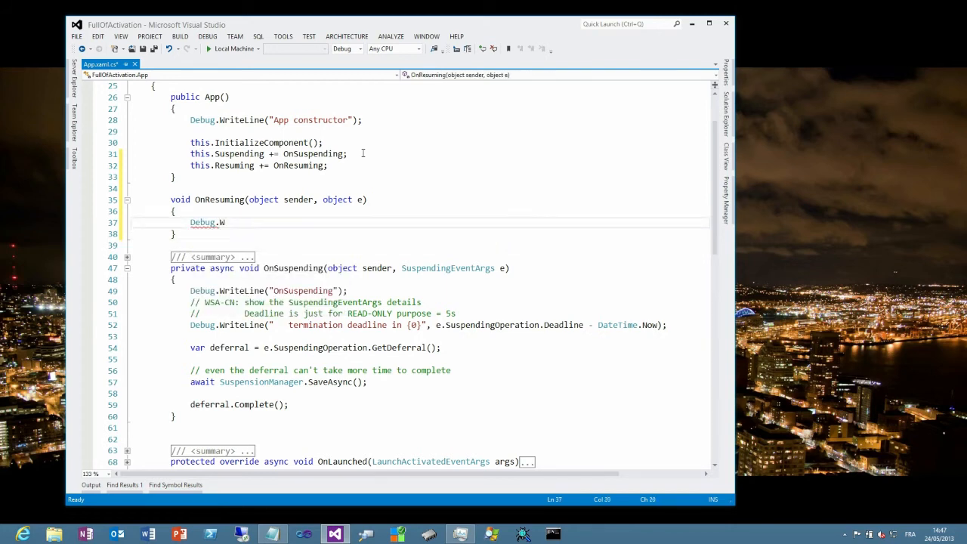
pyautogui.write('riteLine(')
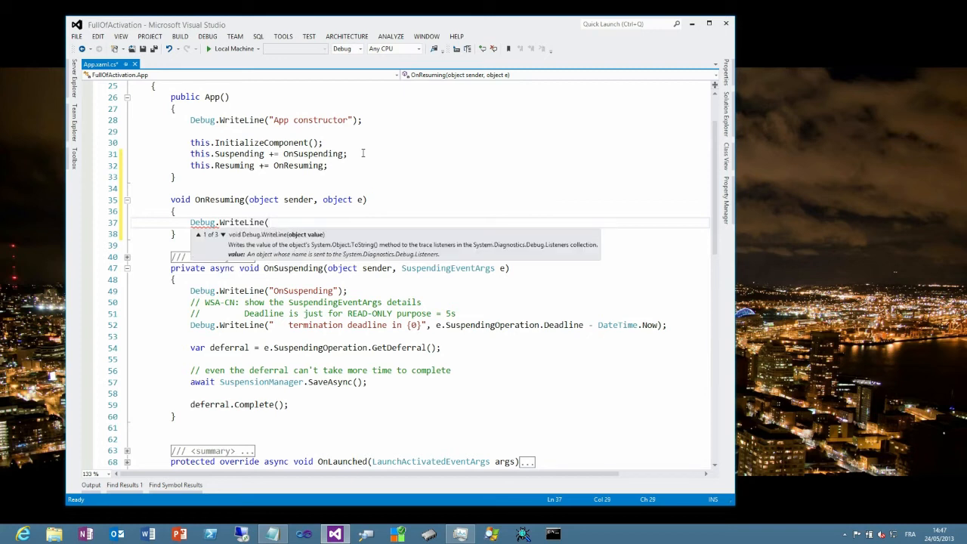
pyautogui.write('""O')
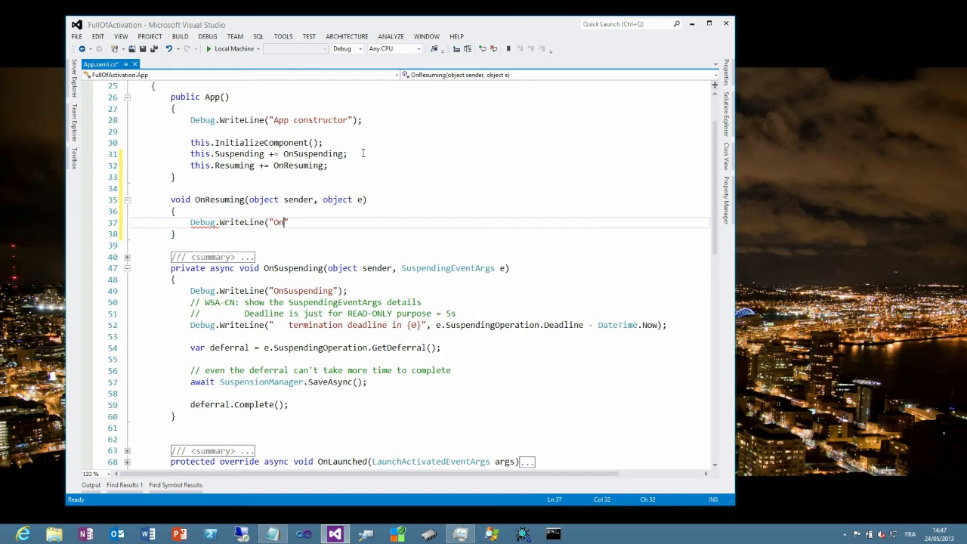
pyautogui.write('Resuming')
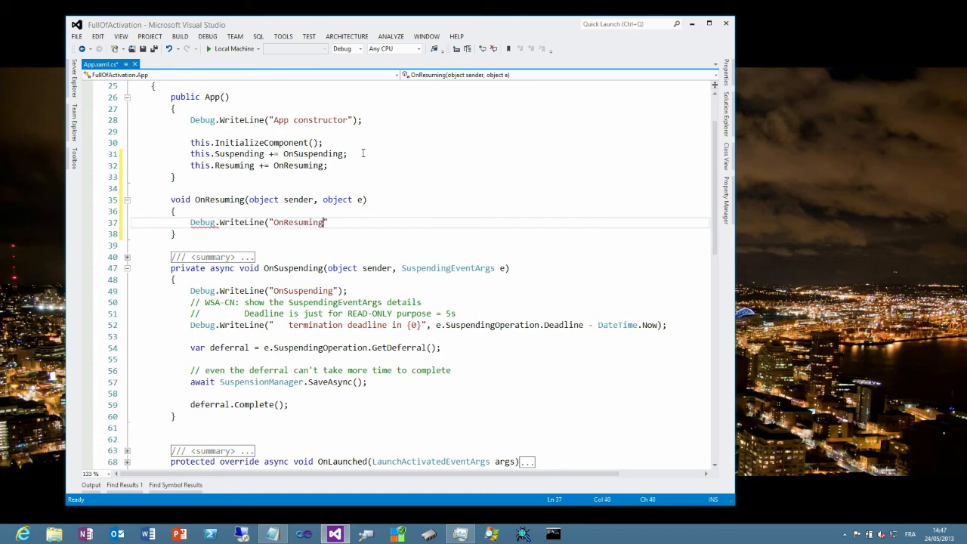
pyautogui.write('");')
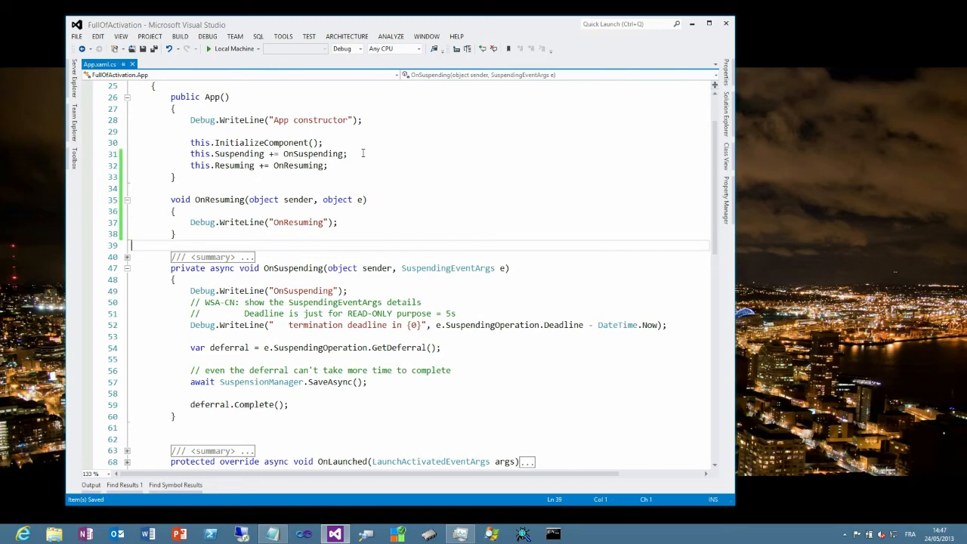
# - In OnSuspending after SaveAsync, start an assignment to ApplicationData.Current.LocalSettings.Values["..."]
pyautogui.scroll(-3)
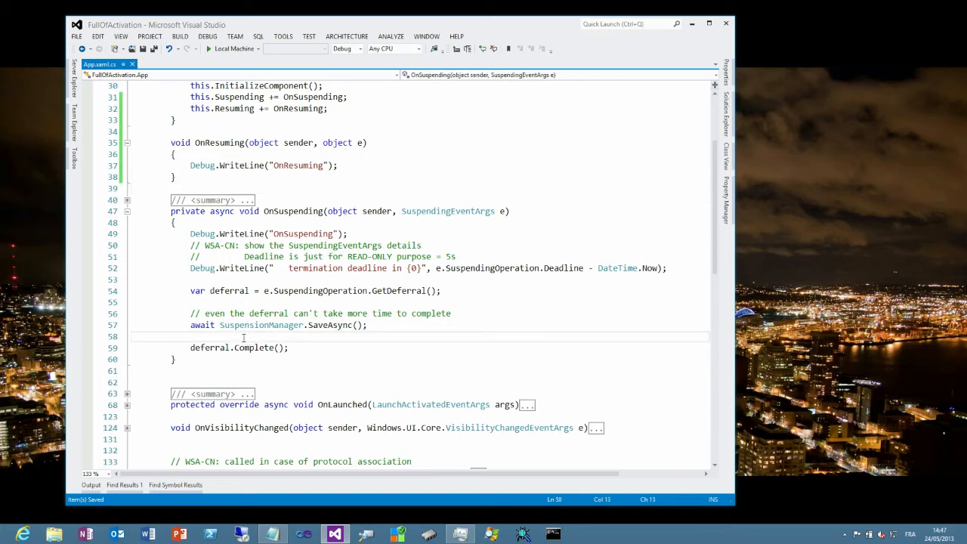
pyautogui.press('enter')
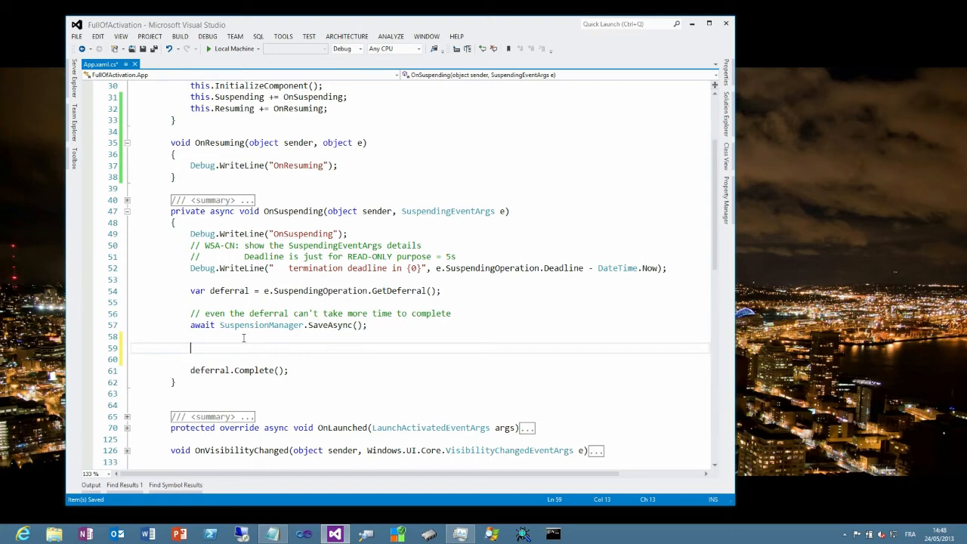
pyautogui.write('ApplicationDa')
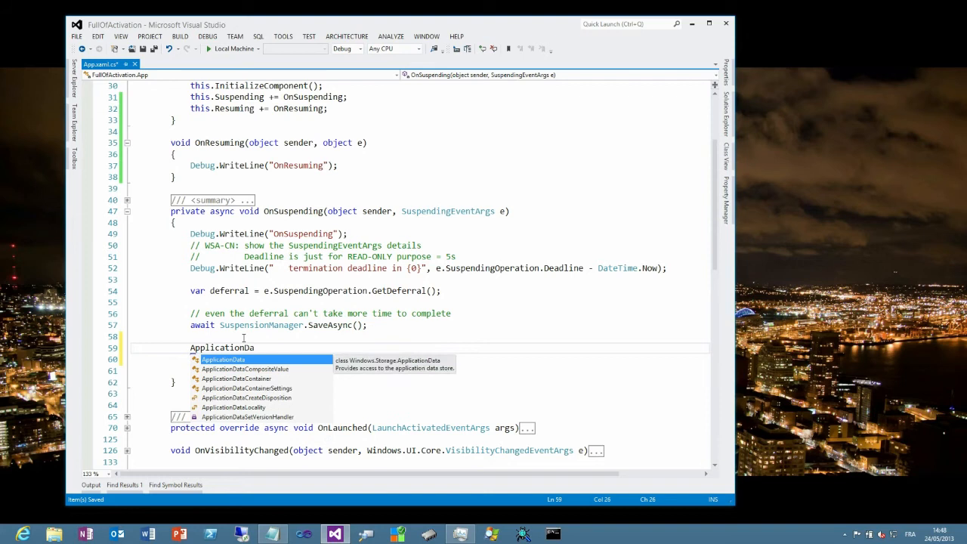
pyautogui.write('.Current.')
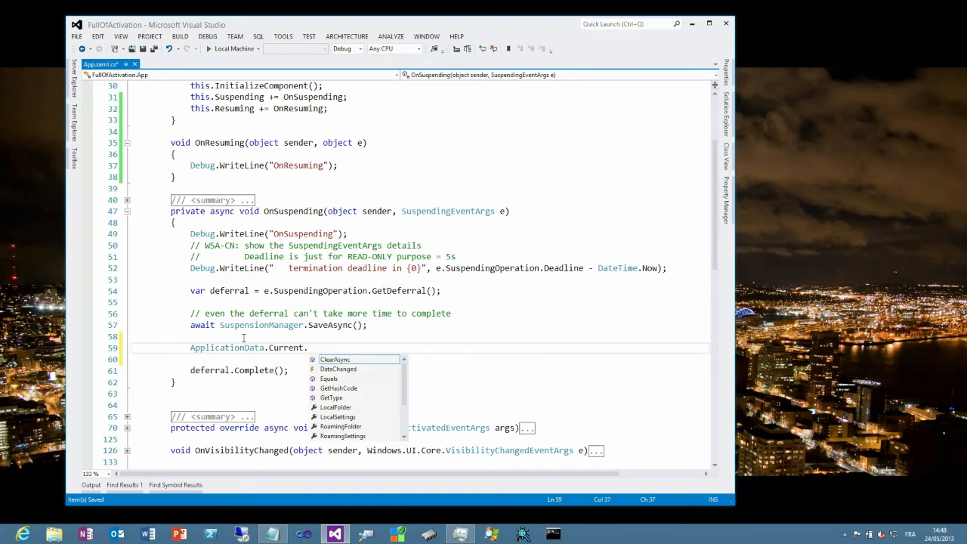
pyautogui.write('.')
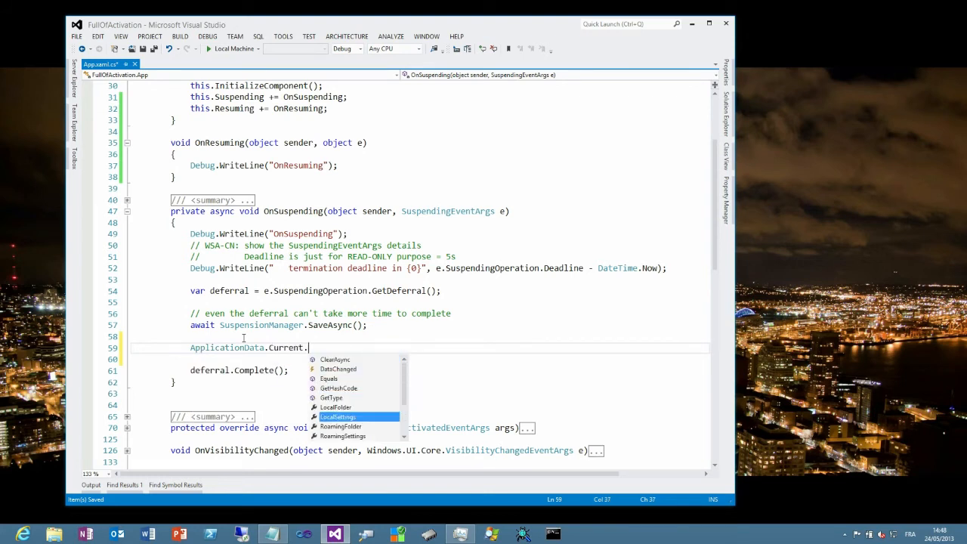
pyautogui.write('LocalSettings.valu')
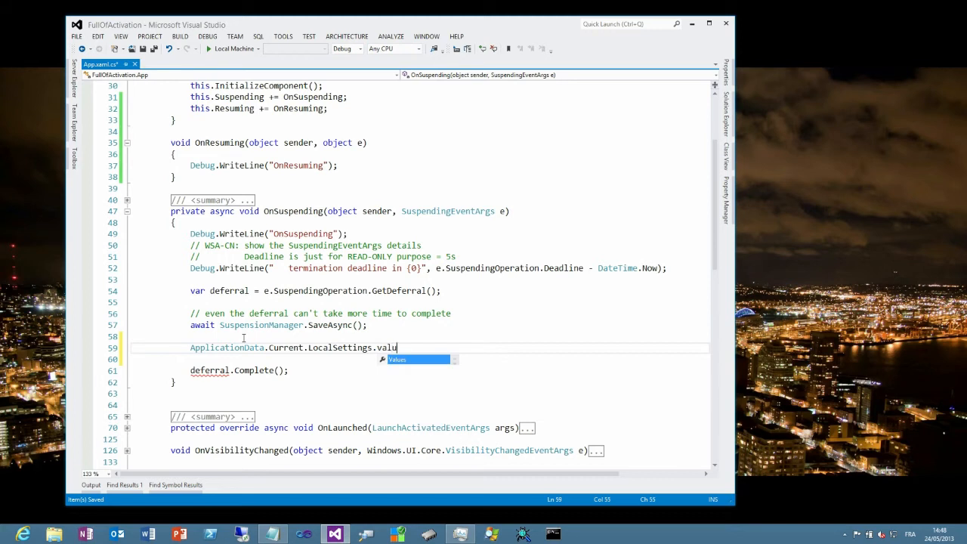
pyautogui.write('es[')
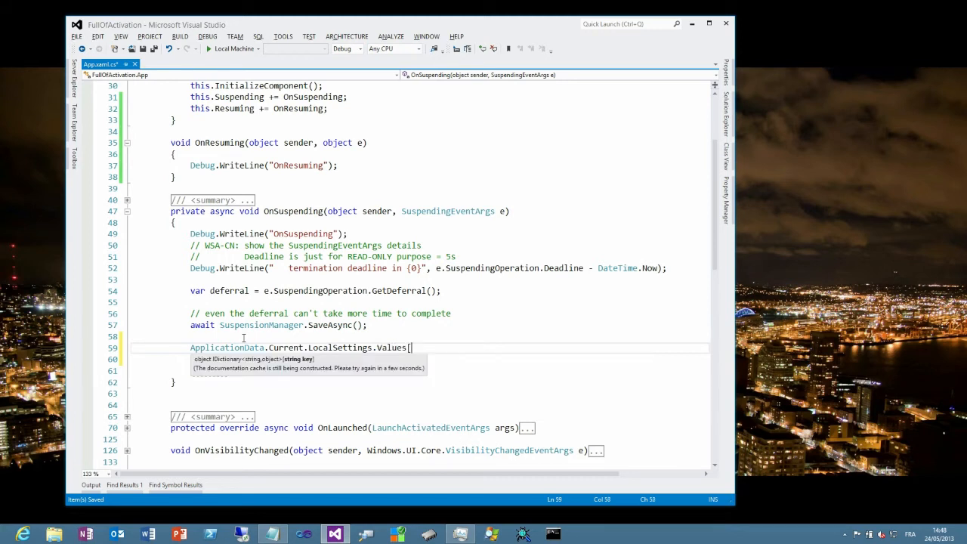
pyautogui.write('""')
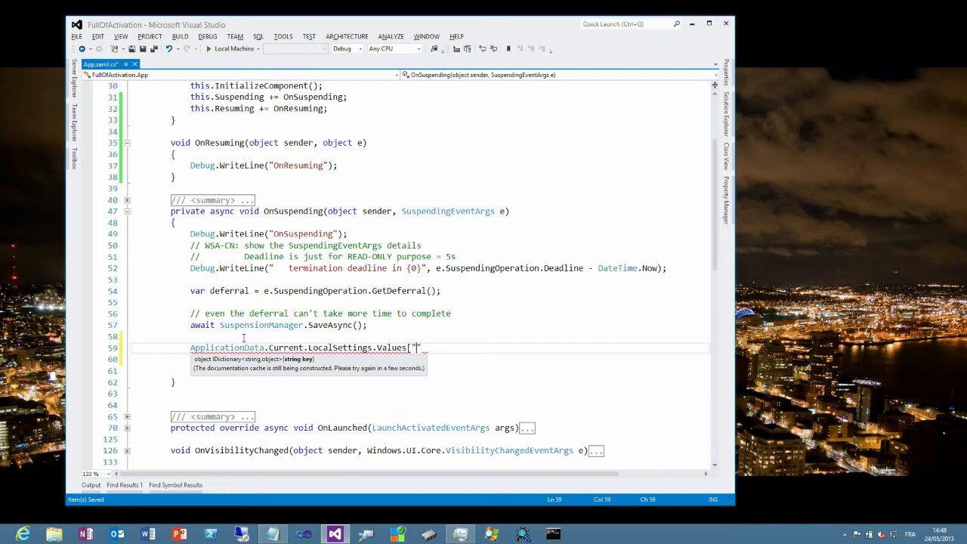
# - Complete it as Values["SuspensionTime"] = DateTimeOffset.Now; and move the caret into OnResuming
pyautogui.write('Suspens')
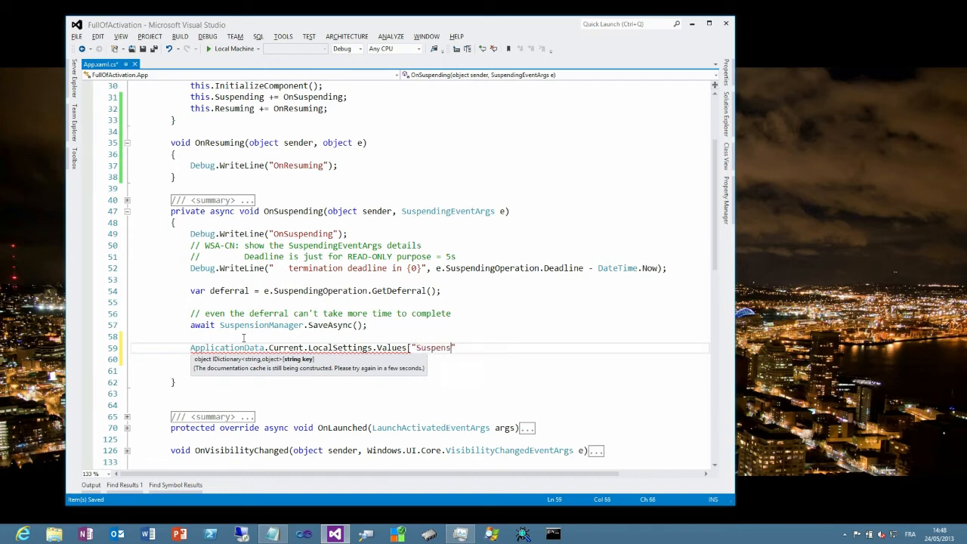
pyautogui.write('ionTime')
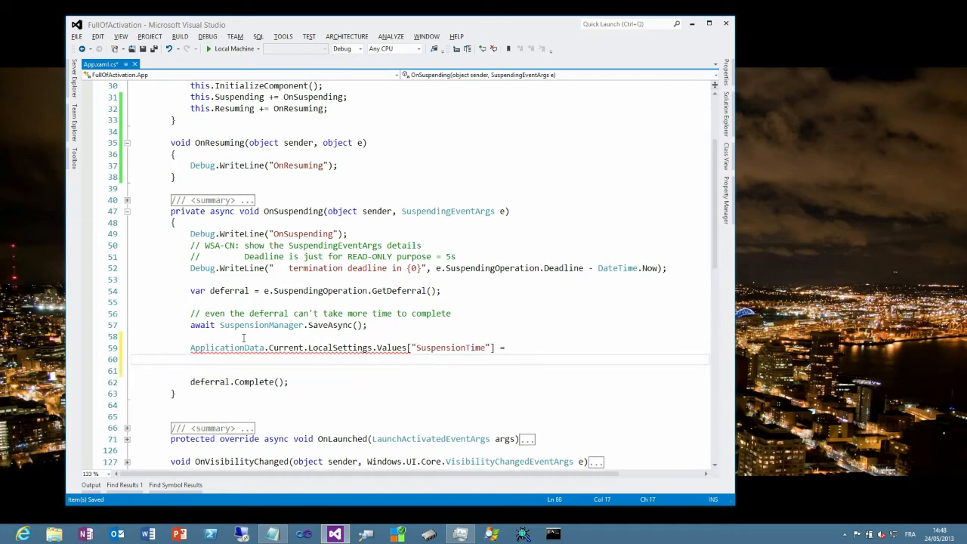
pyautogui.write('DateTimeO')
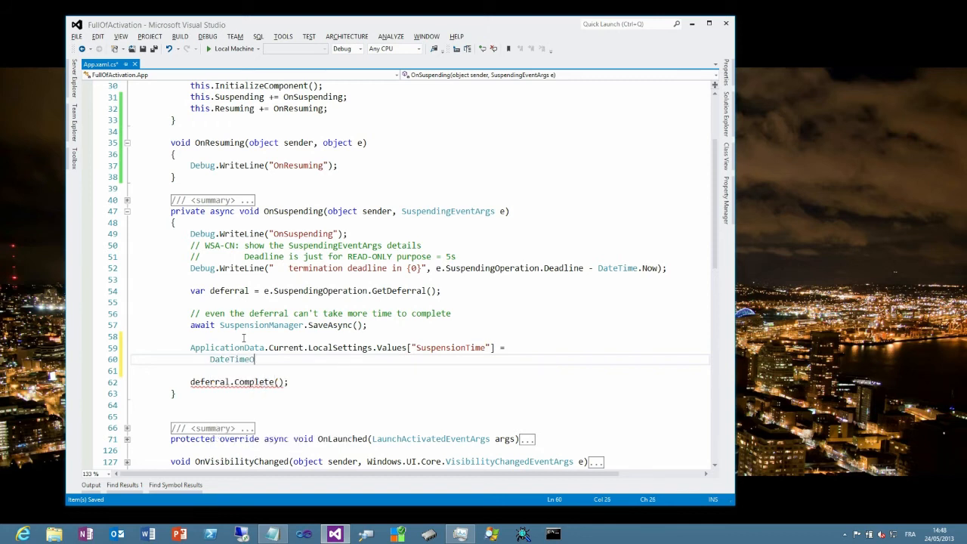
pyautogui.write('ffset.Now;')
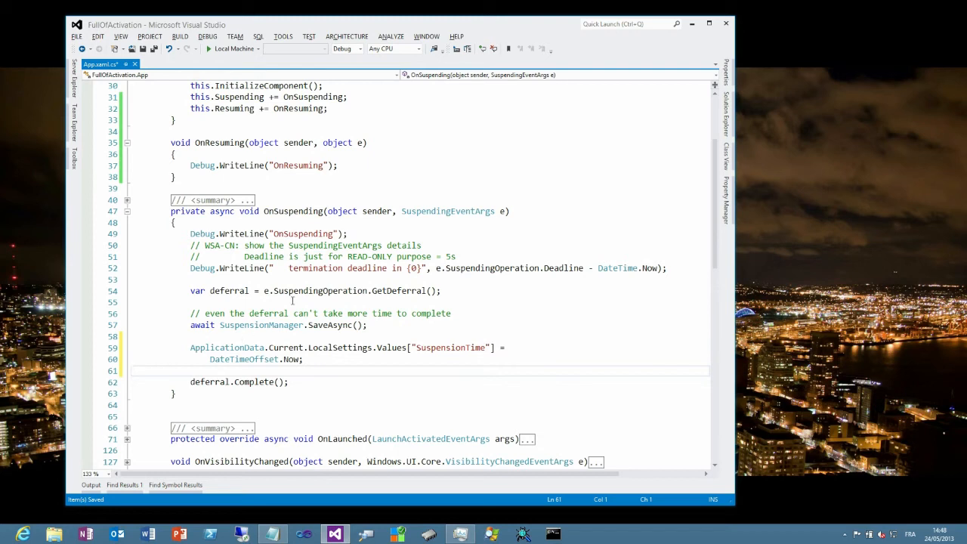
pyautogui.click(360, 165)
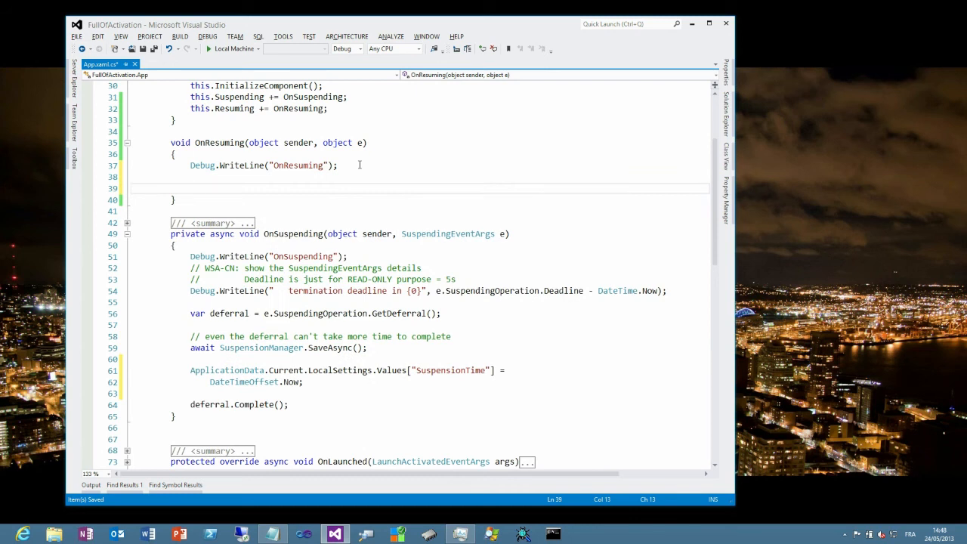
# - In OnResuming compute TimeSpan elapse = DateTimeOffset.Now - (DateTimeOffset) the stored SuspensionTime value
pyautogui.write('DateTimeOffset.')
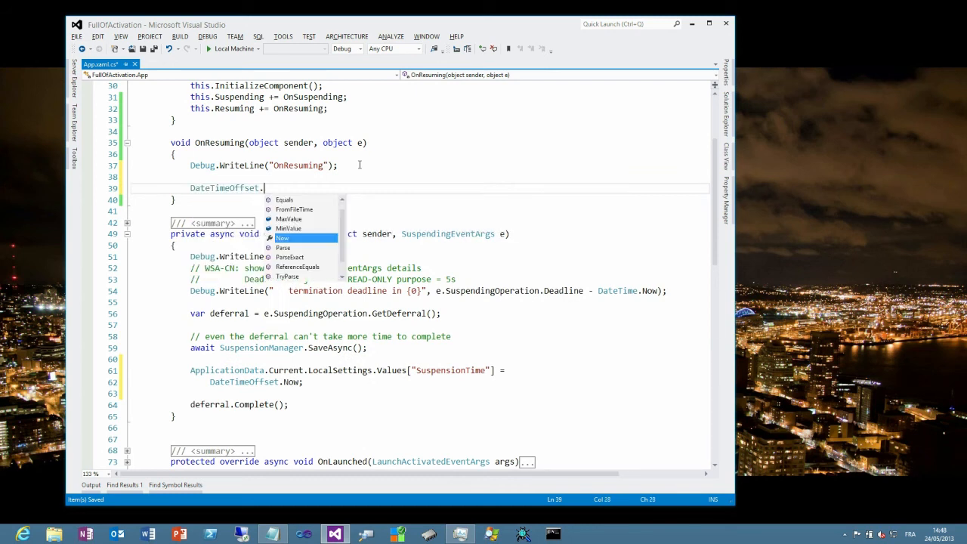
pyautogui.write('Now')
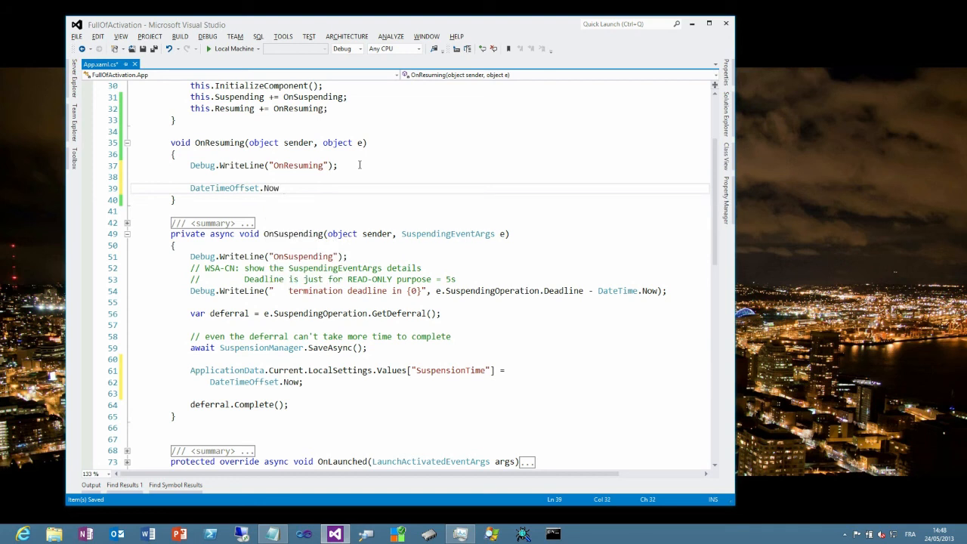
pyautogui.write('-')
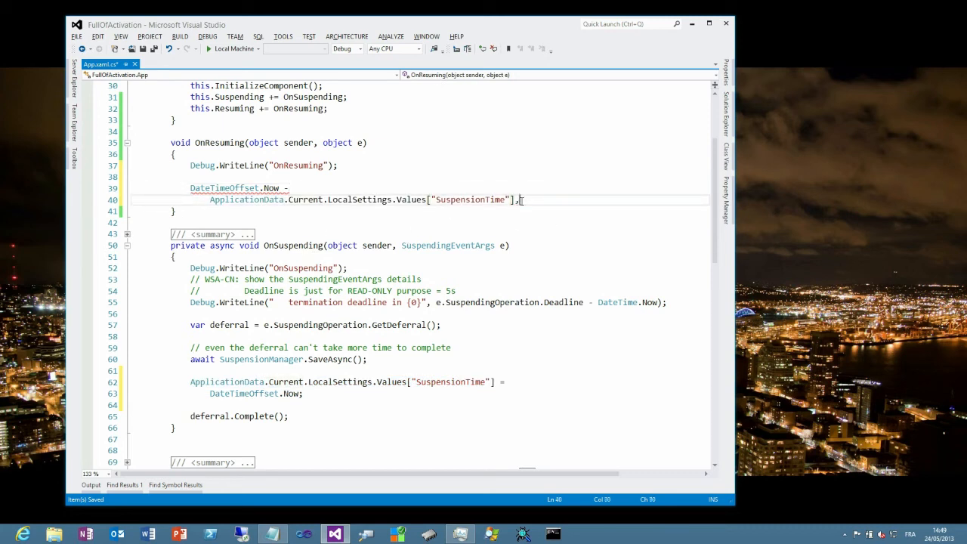
pyautogui.write(';')
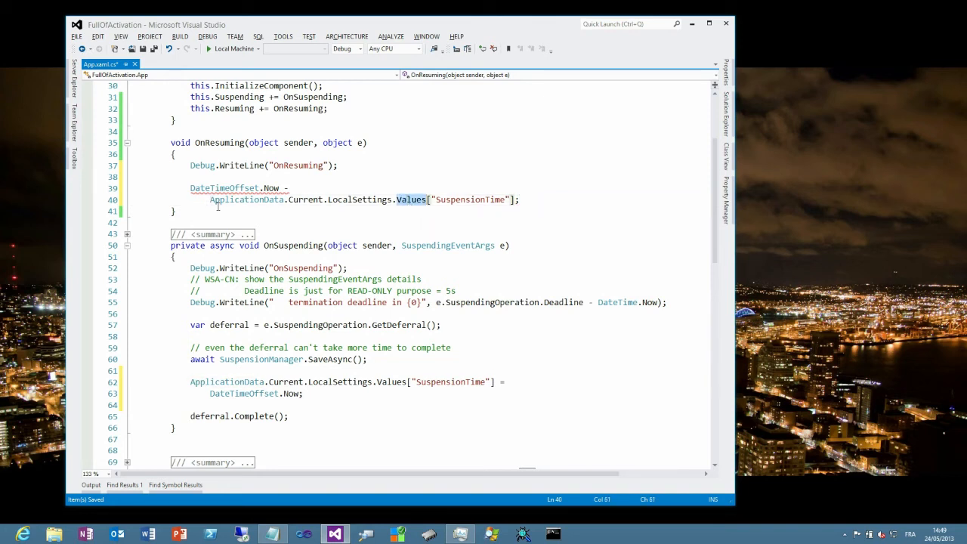
pyautogui.write('()')
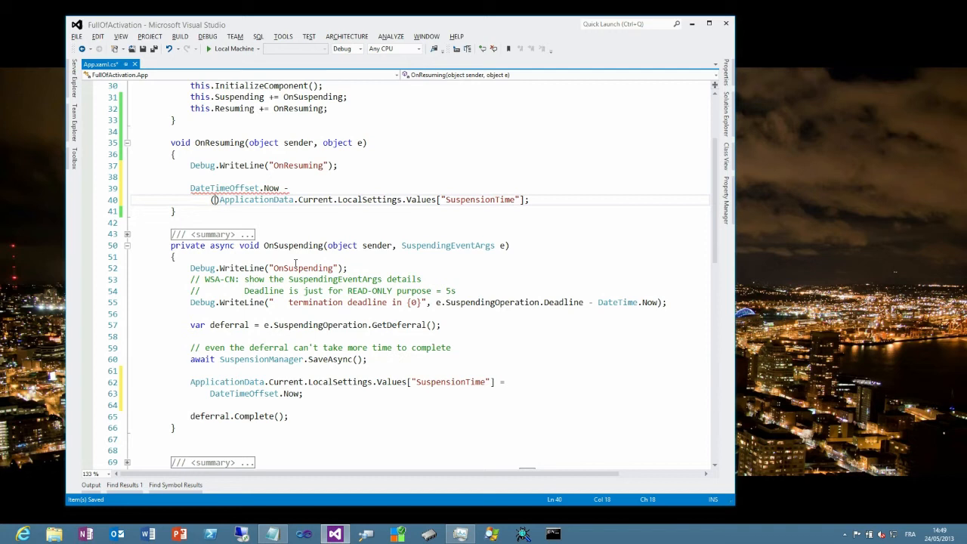
pyautogui.write('DateTimeOffset')
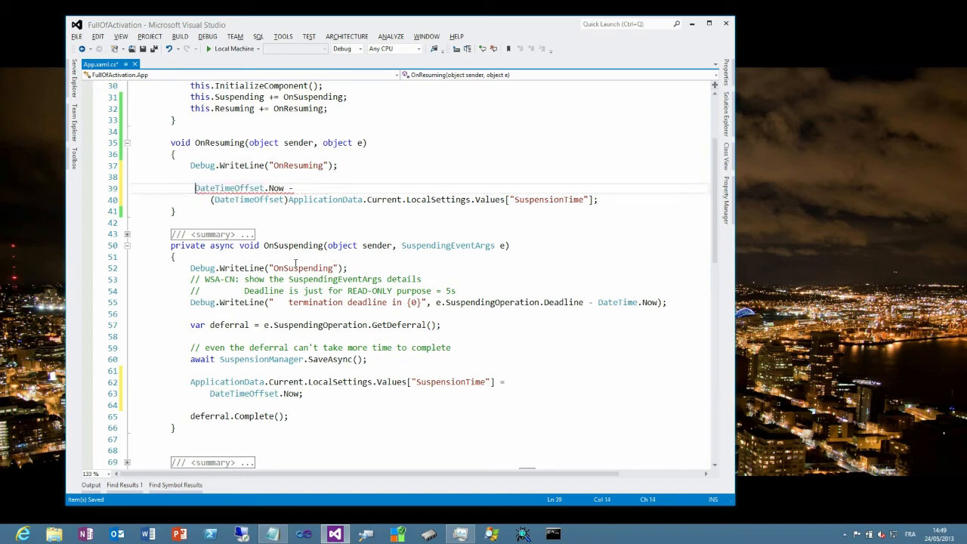
pyautogui.write('TimeSpan elapse =')
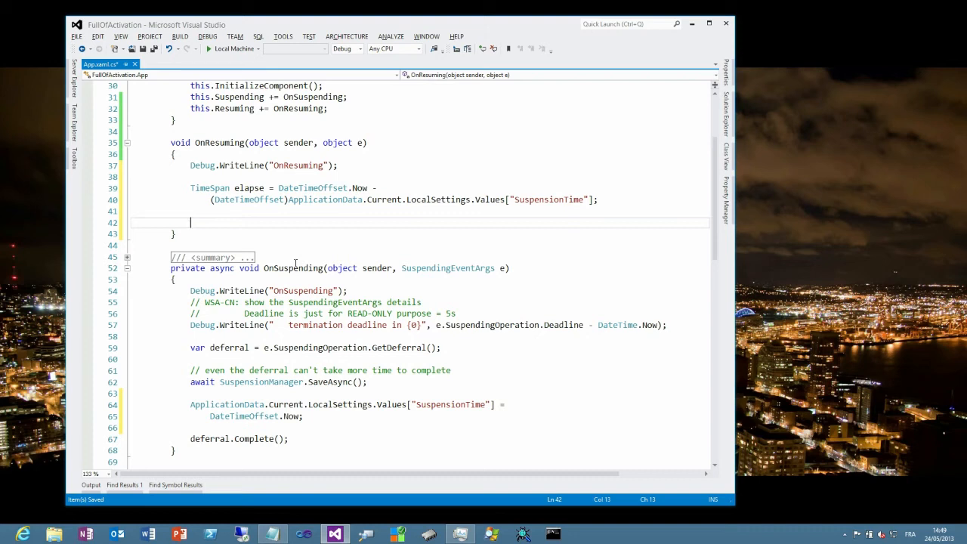
# - Log the elapsed time with Debug.WriteLine(" {0}", elapse); and breakpoint the deferral line
pyautogui.write('Debug.WriteLine();')
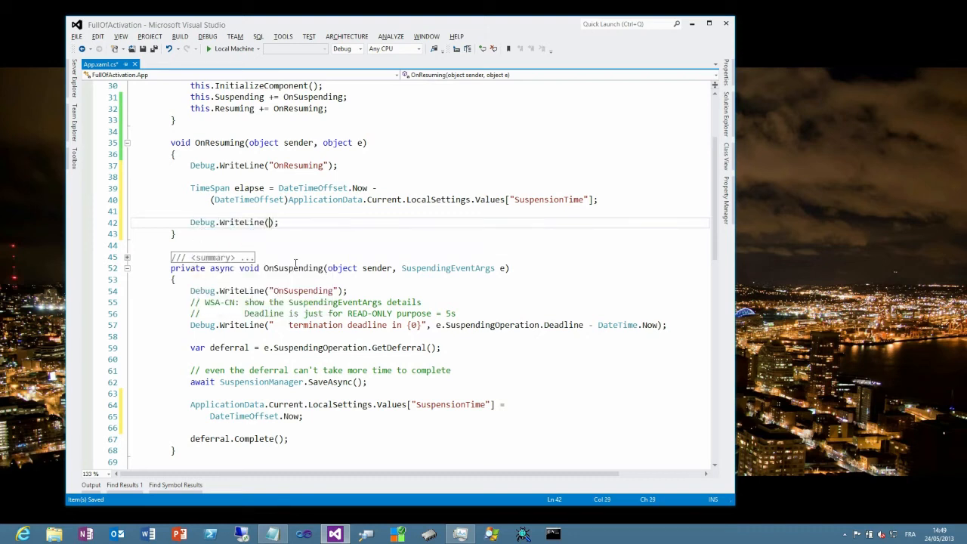
pyautogui.write('"')
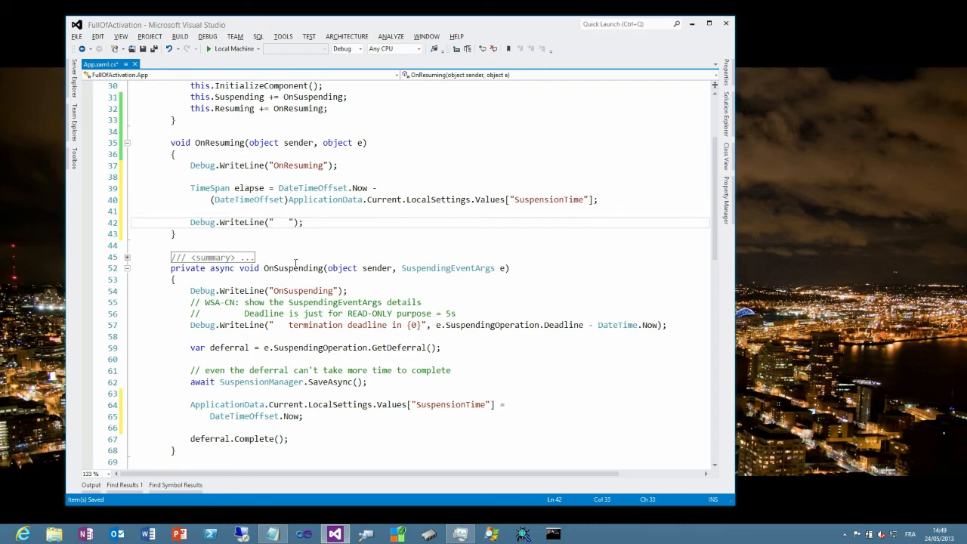
pyautogui.write('{0}')
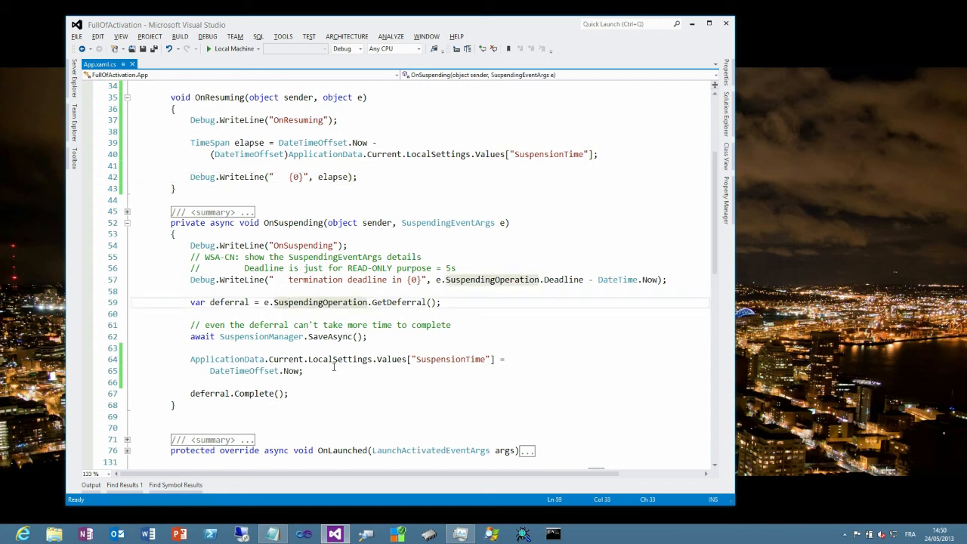
pyautogui.click(88, 303)
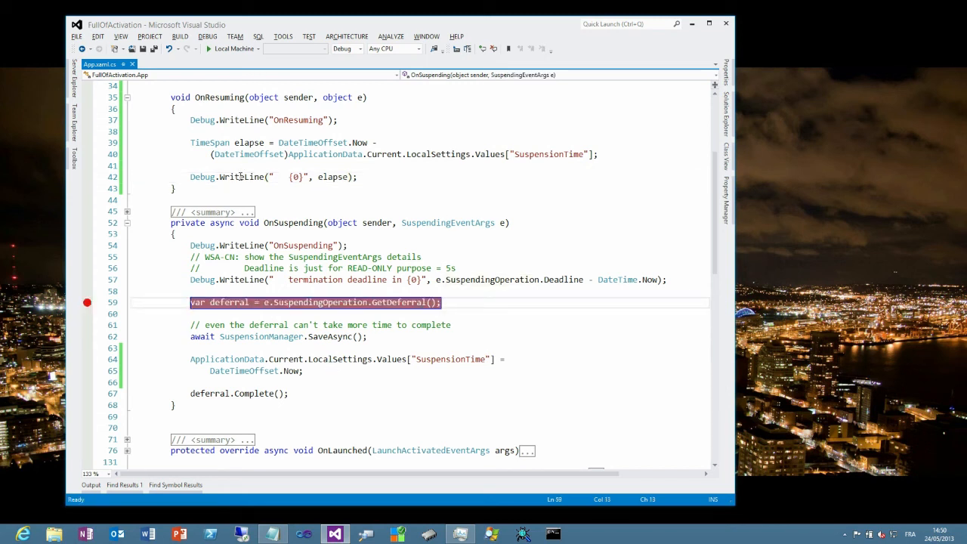
# - Breakpoint the elapse Debug.WriteLine line, start debugging, and pick out FullOfActivation in Task Manager
pyautogui.click(275, 177)
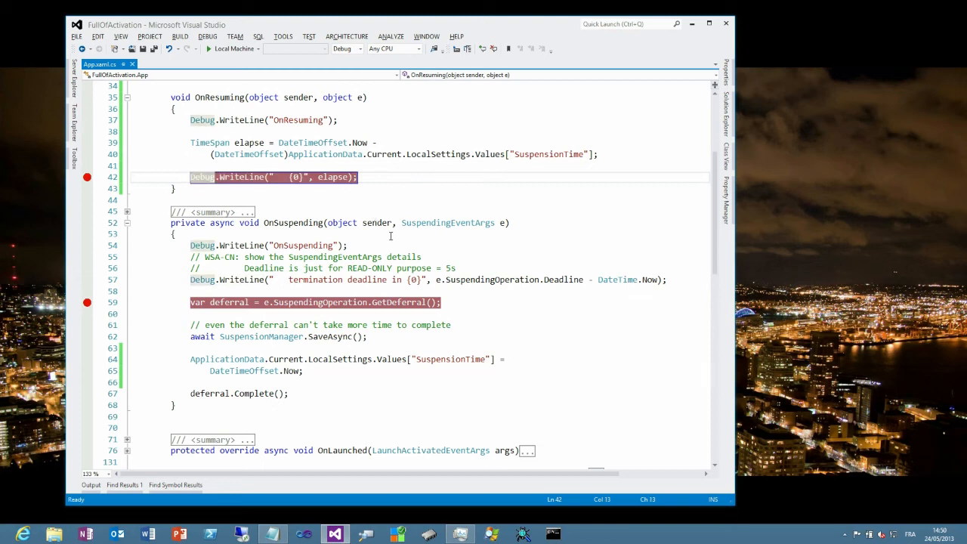
pyautogui.click(209, 49)
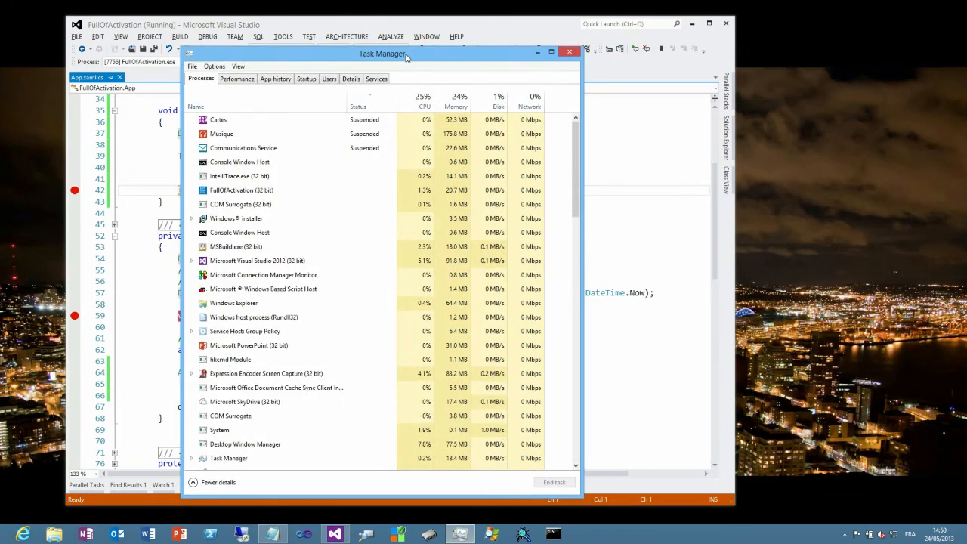
pyautogui.click(242, 191)
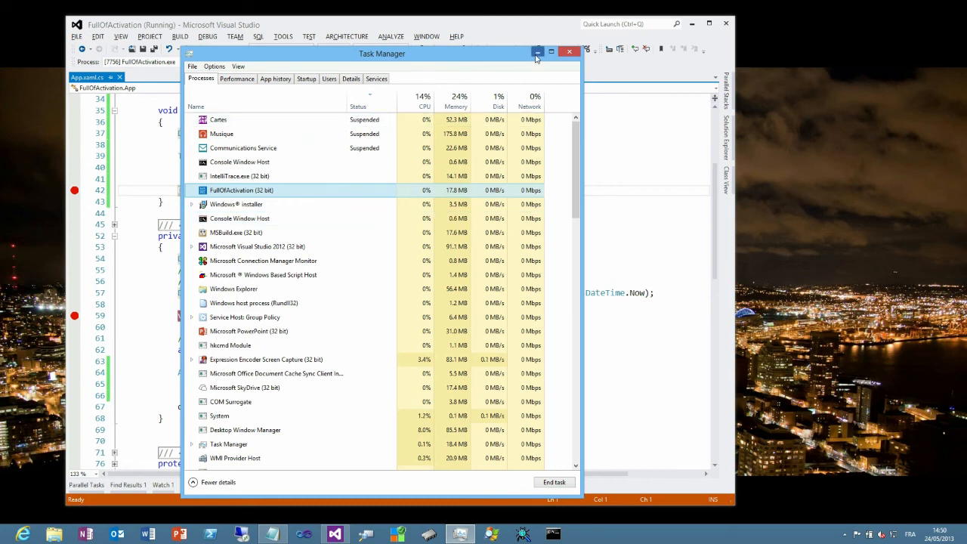
# - Minimize Task Manager to return to Visual Studio with FullOfActivation running under the debugger
pyautogui.click(570, 52)
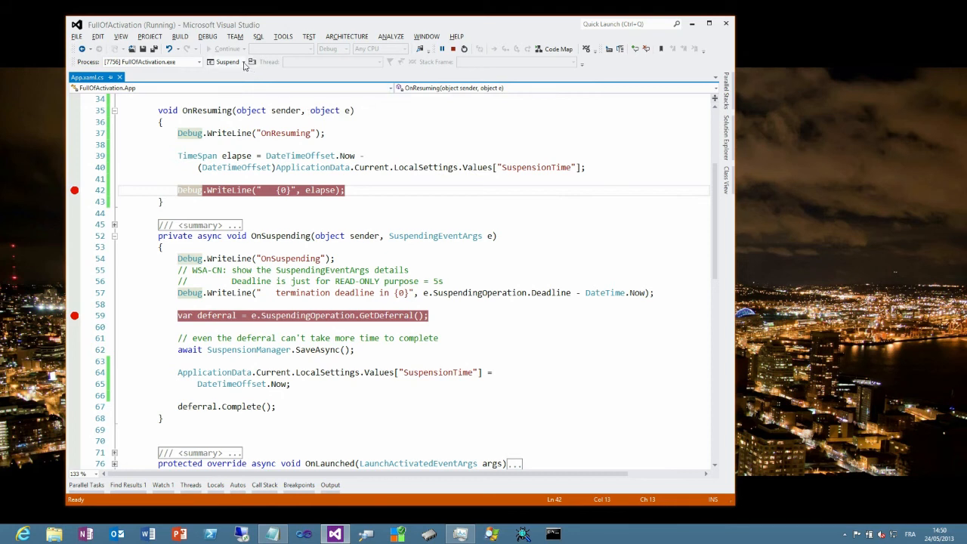
# - Send Suspend from Lifecycle Events and highlight the logged termination deadline 00:00:04.9759938 in Output
pyautogui.click(244, 62)
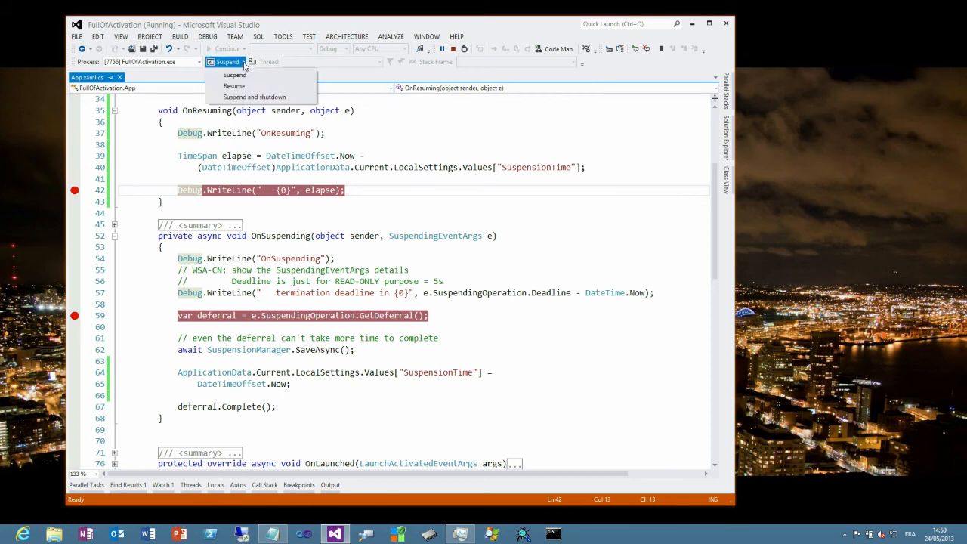
pyautogui.moveTo(234, 85)
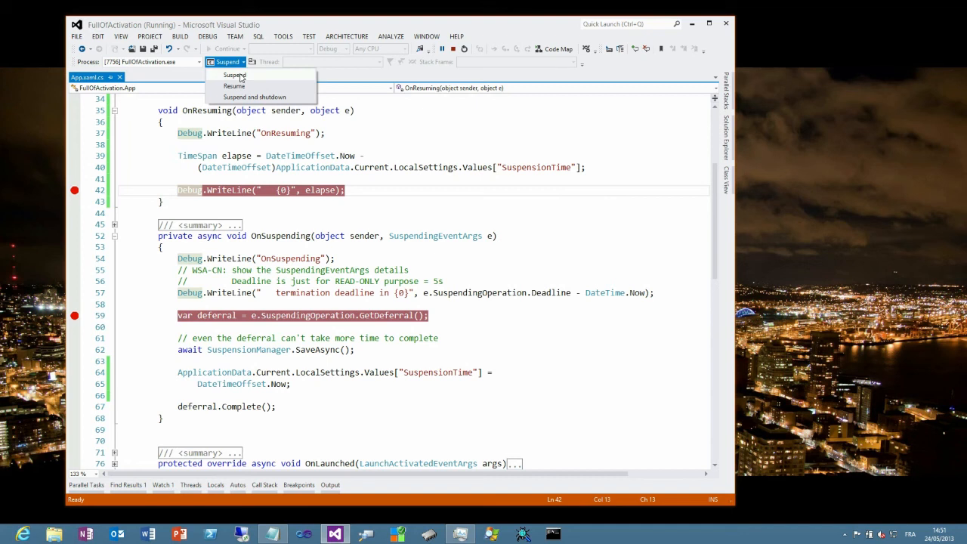
pyautogui.click(226, 61)
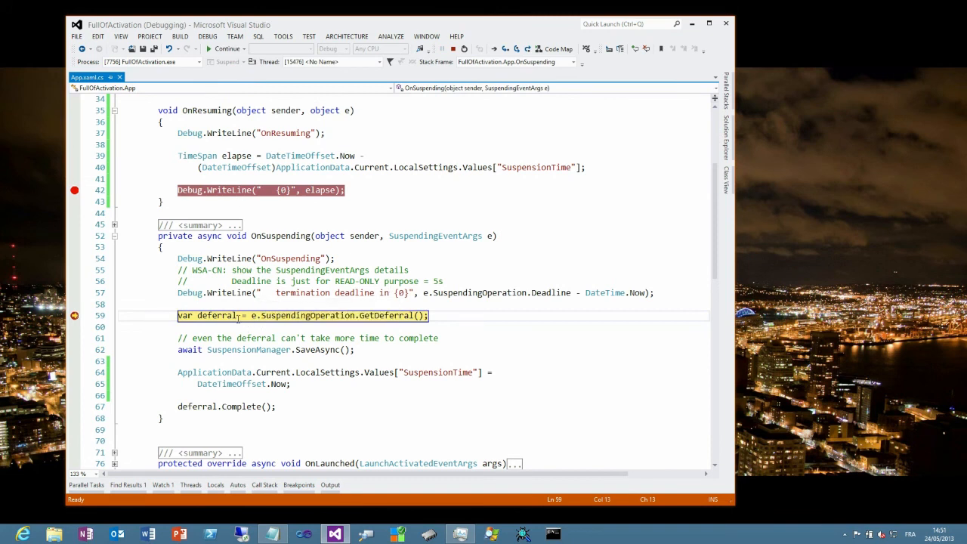
pyautogui.moveTo(212, 315)
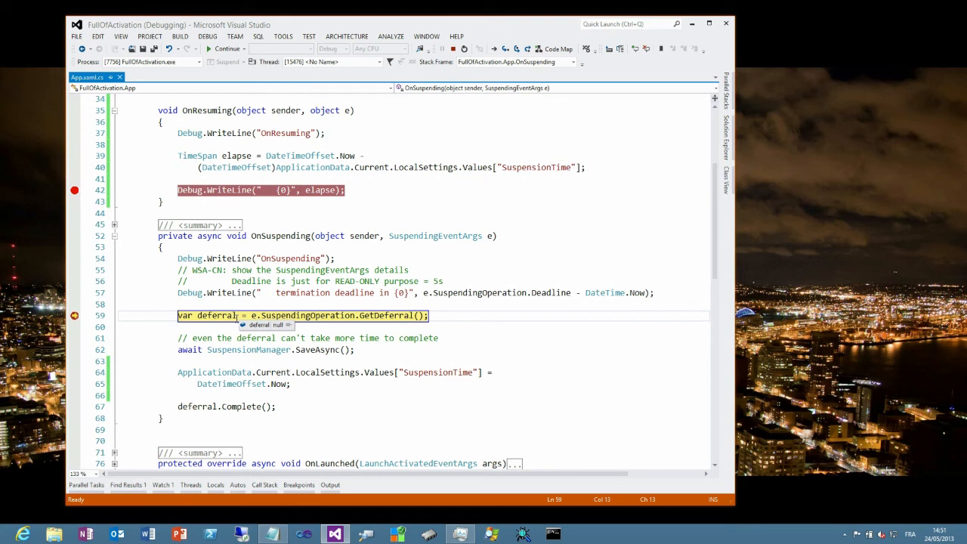
pyautogui.moveTo(343, 484)
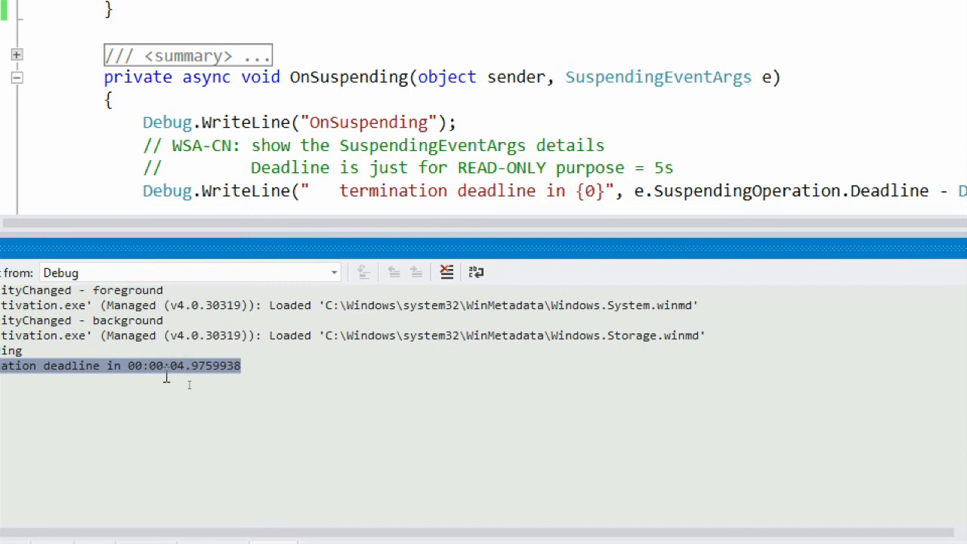
pyautogui.click(163, 366)
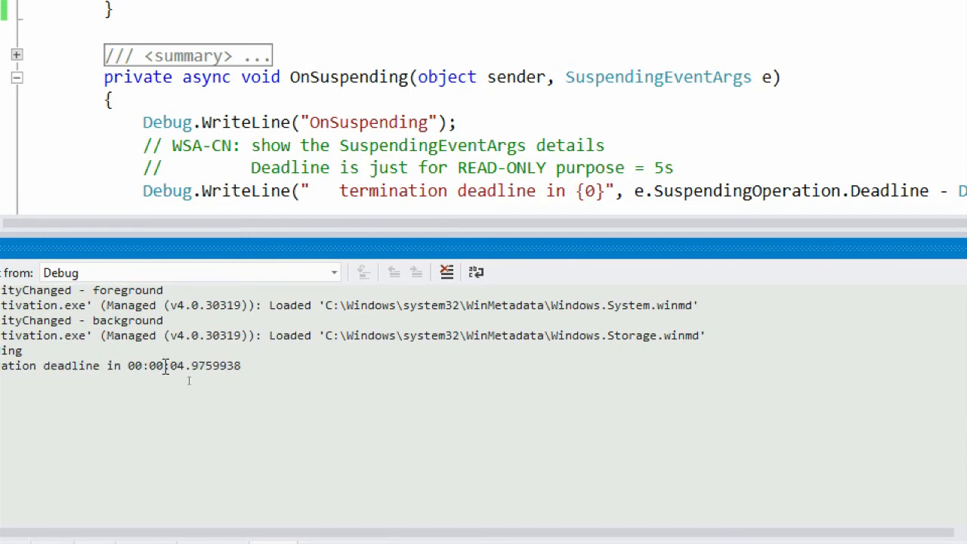
pyautogui.moveTo(164, 366); pyautogui.dragTo(242, 365)
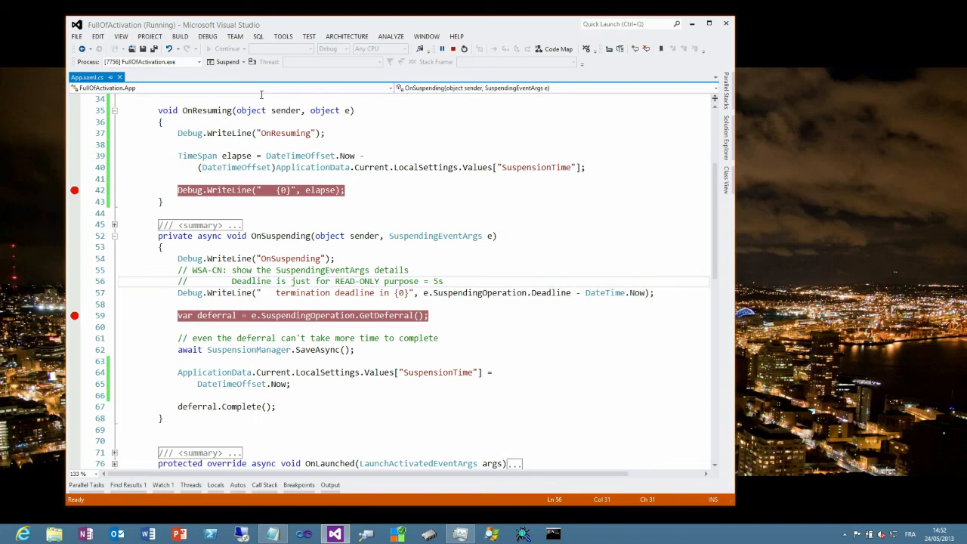
pyautogui.moveTo(226, 60)
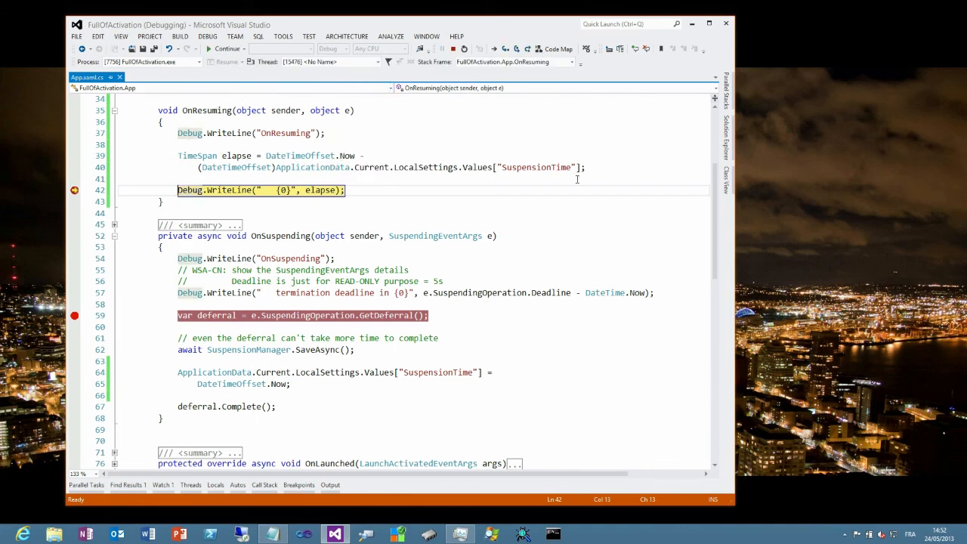
pyautogui.moveTo(314, 190)
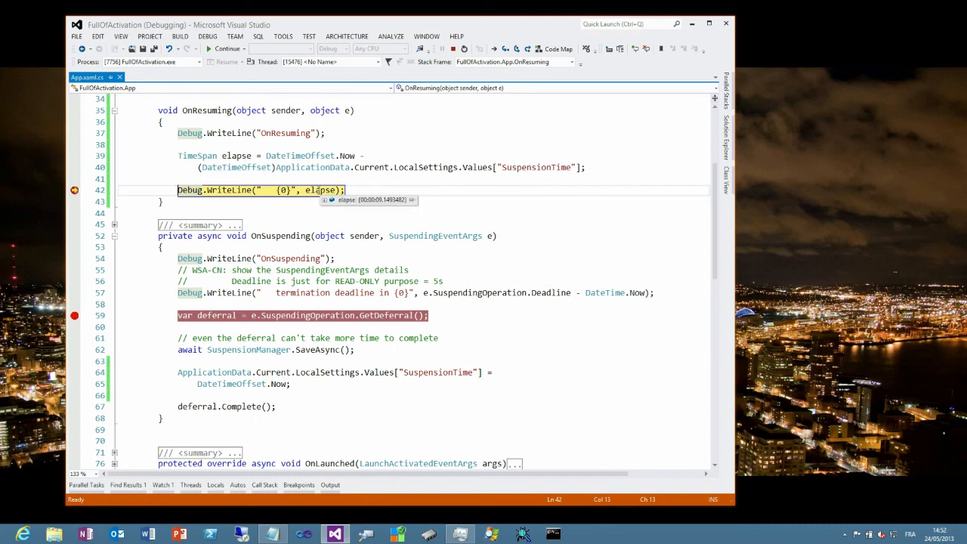
pyautogui.moveTo(346, 202)
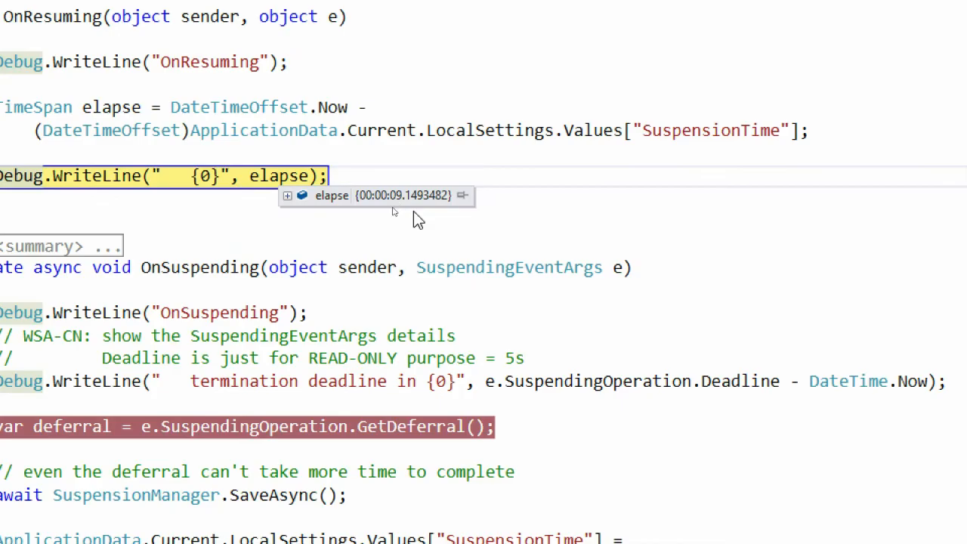
pyautogui.moveTo(408, 204)
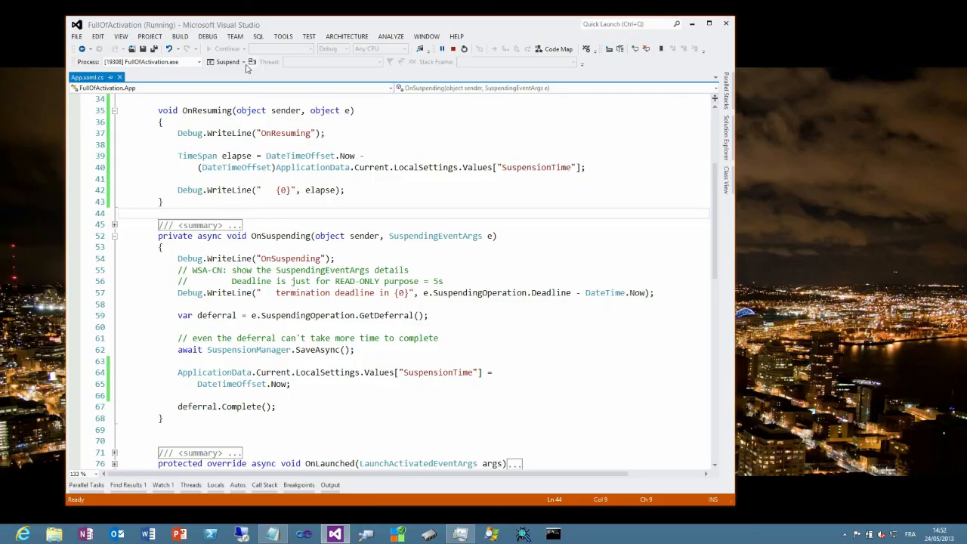
# - Toggle the Debug Location toolbar and reopen the Lifecycle Events list for FullOfActivation
pyautogui.click(241, 60)
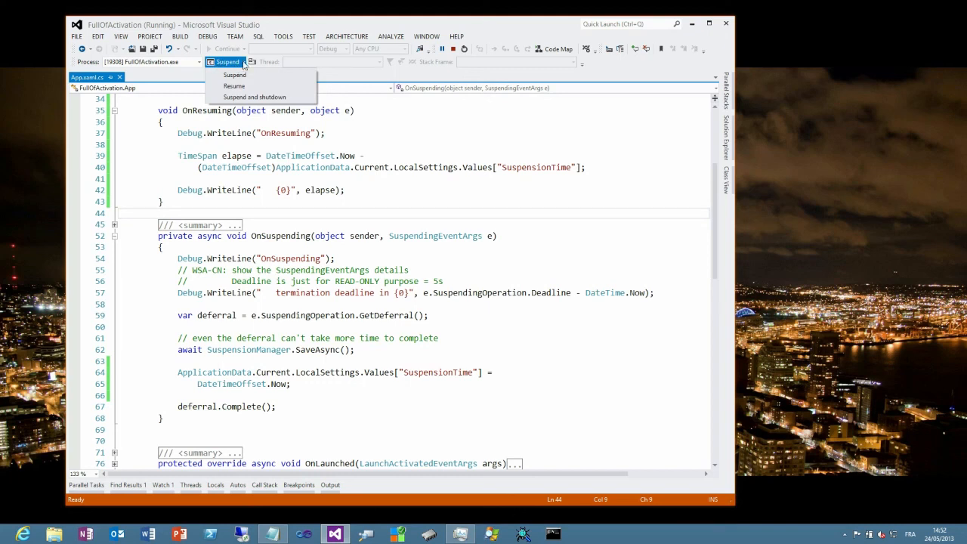
pyautogui.moveTo(541, 86)
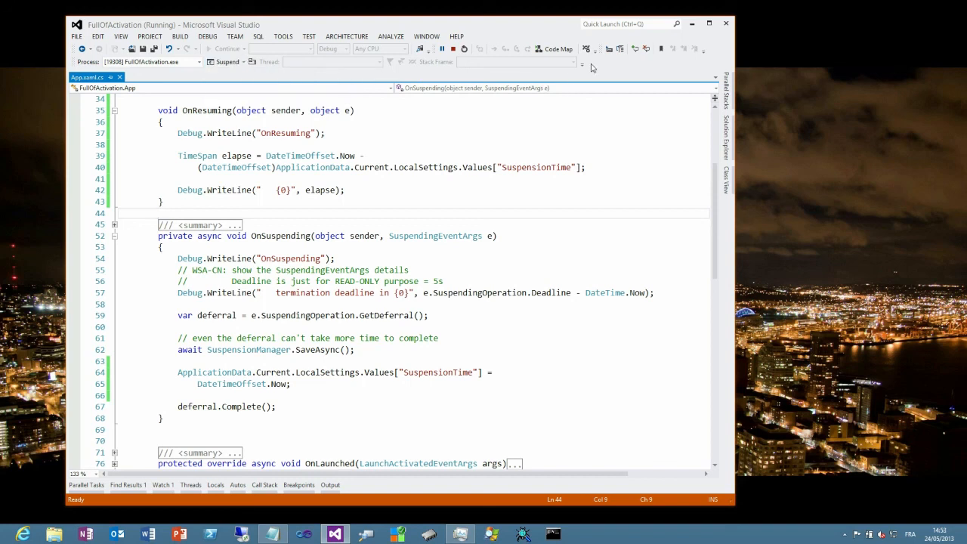
pyautogui.rightClick(593, 58)
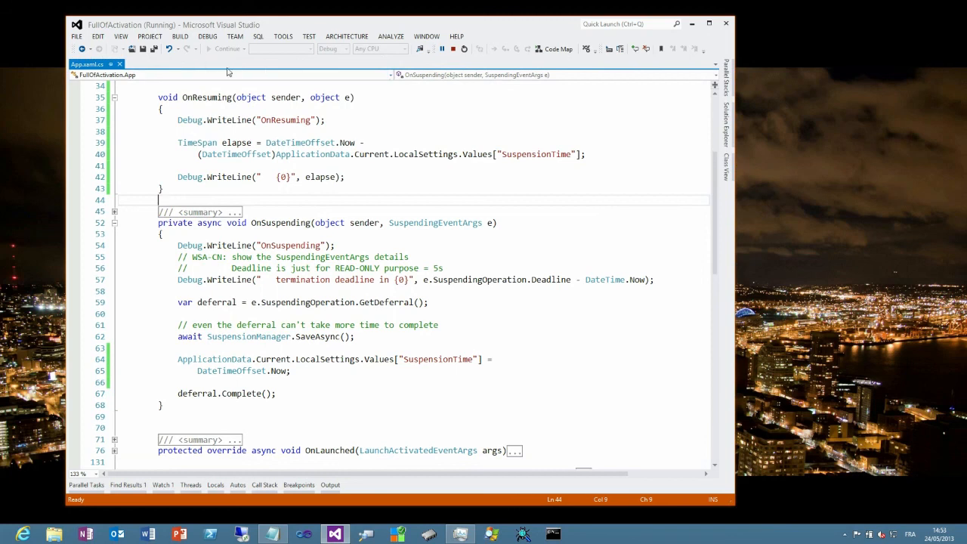
pyautogui.moveTo(756, 58)
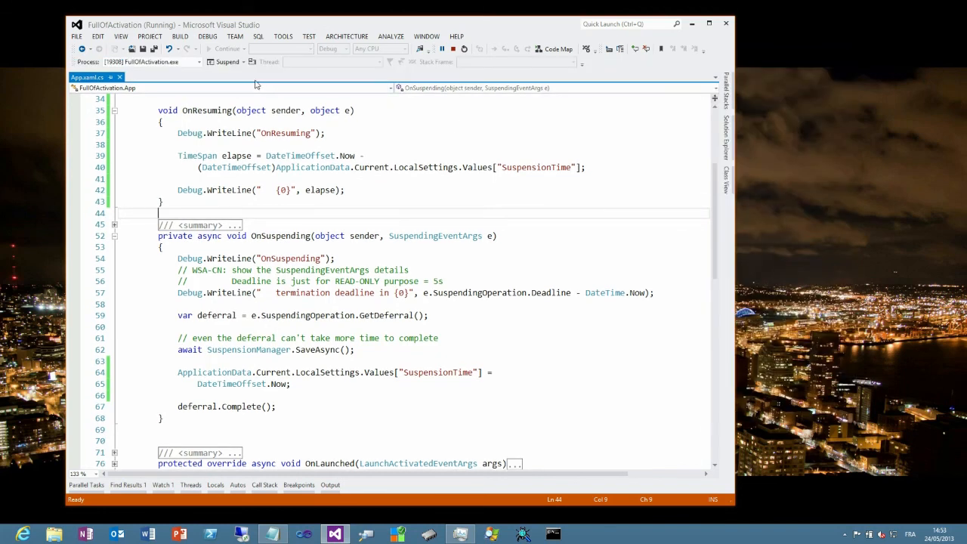
pyautogui.click(244, 61)
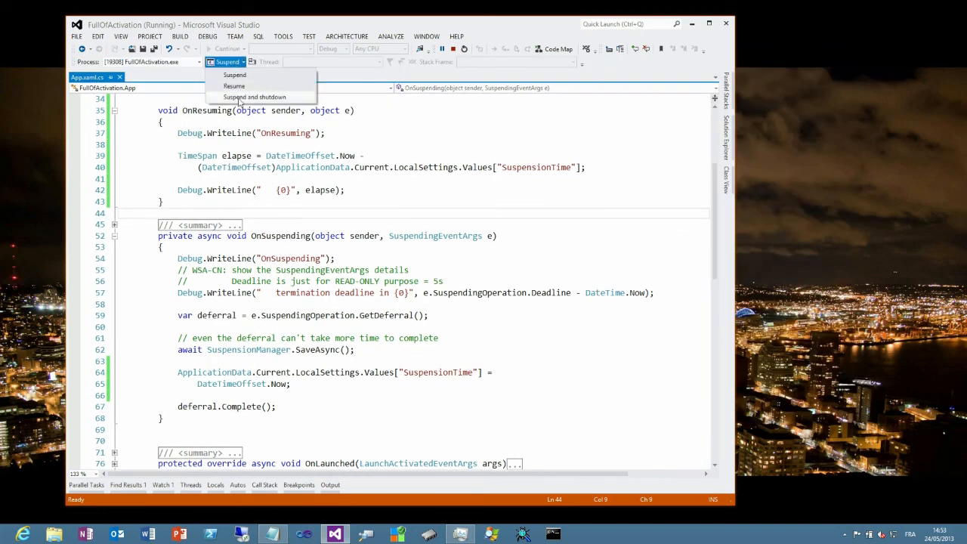